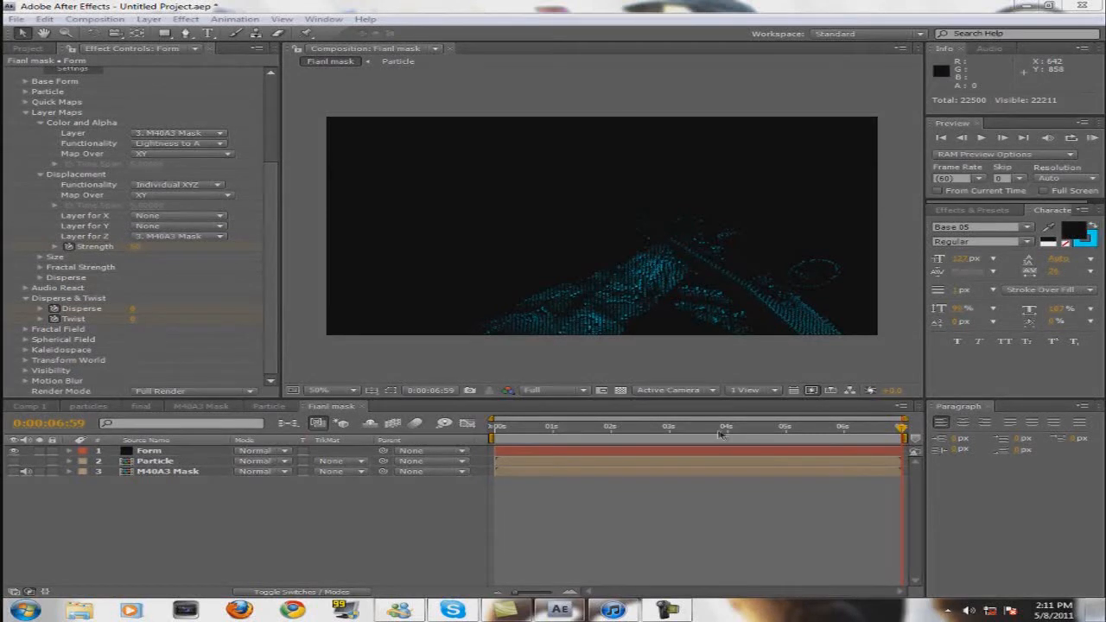
mouse_move(778, 441)
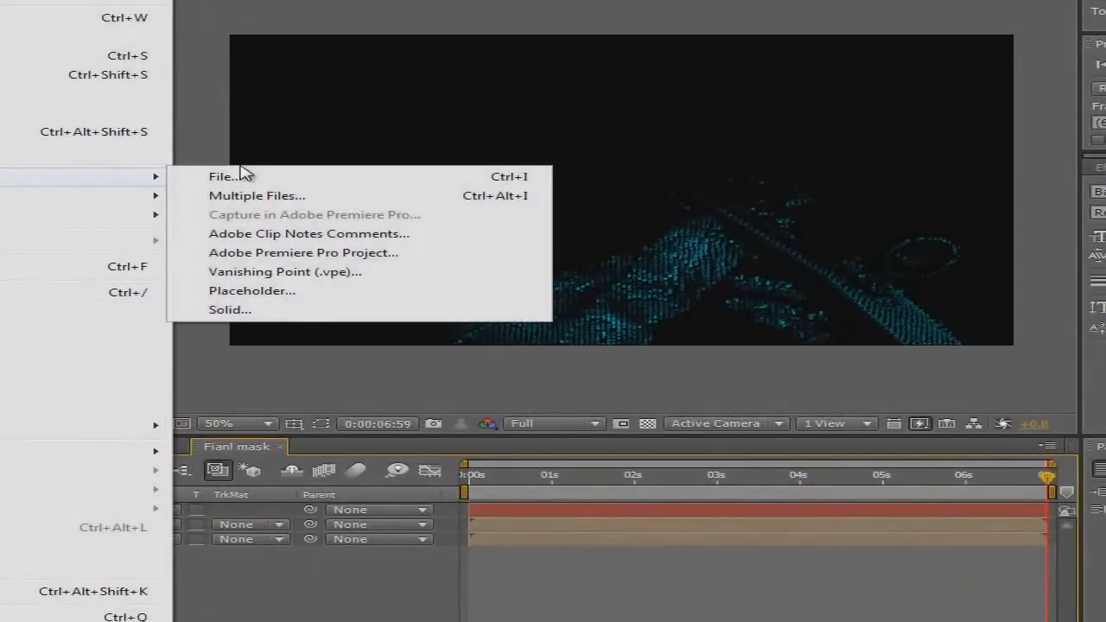
Step: Browse the import dialog through the folders holding the M40A3 and other video clips
left_click(221, 176)
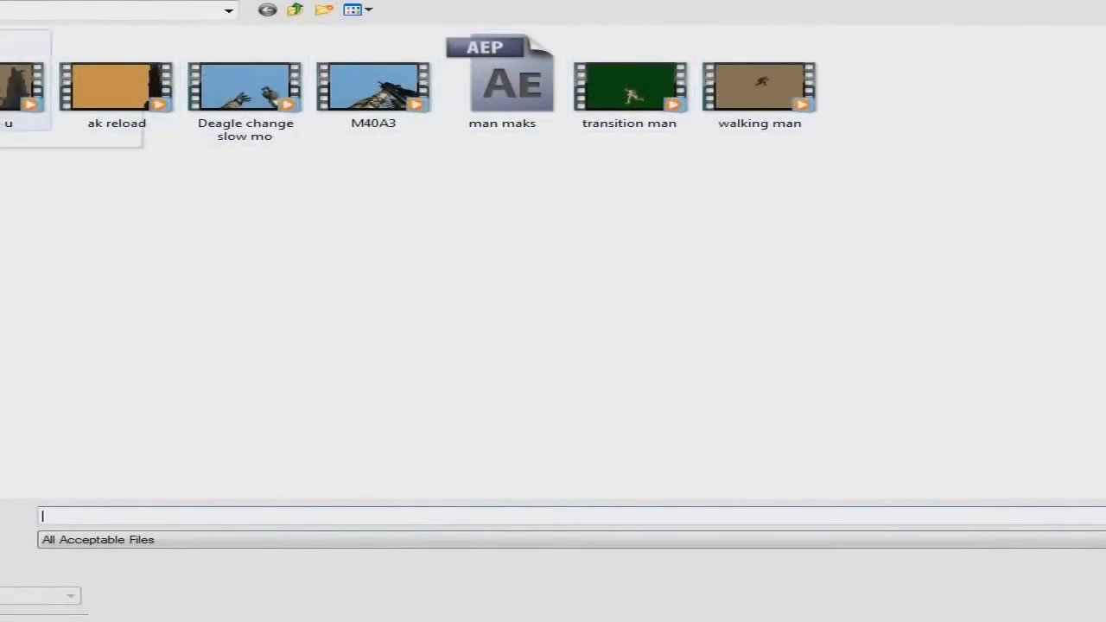
left_click(118, 87)
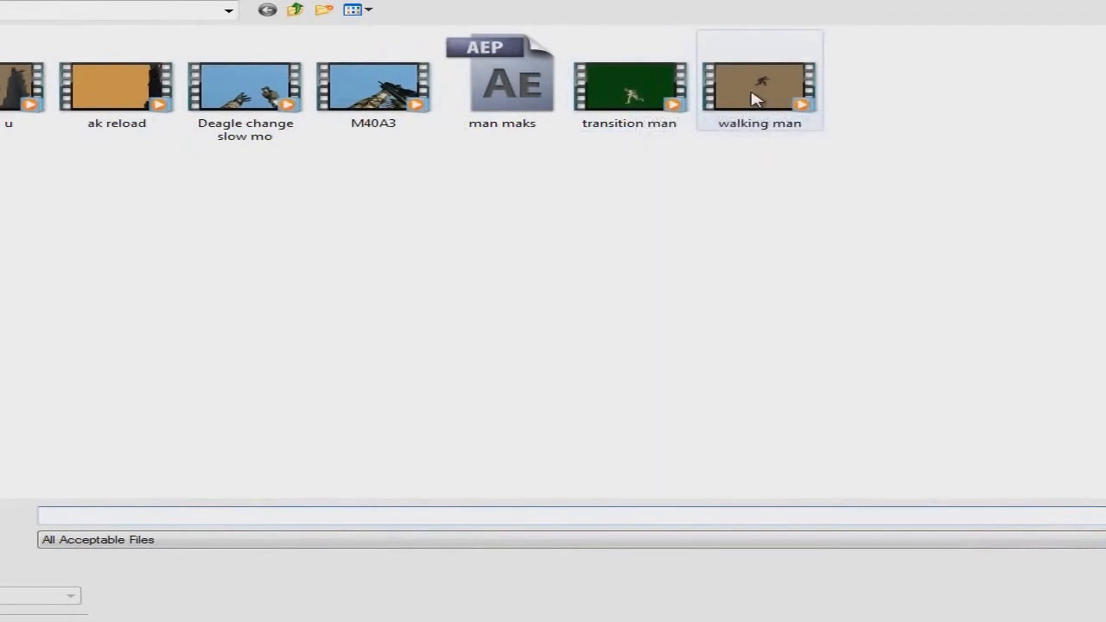
left_click(374, 83)
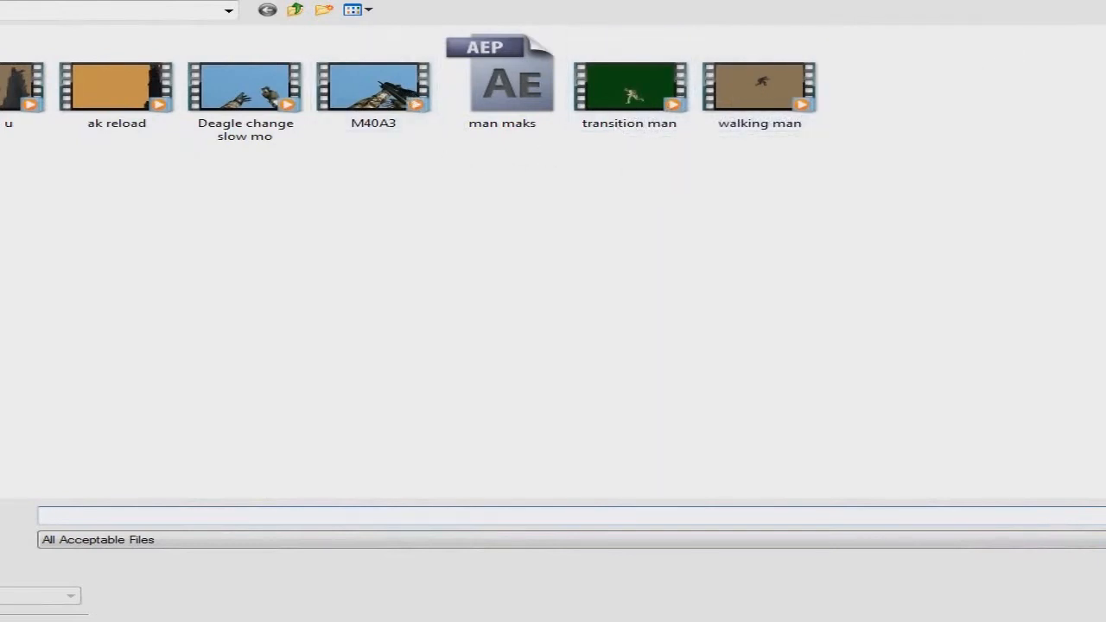
left_click(501, 83)
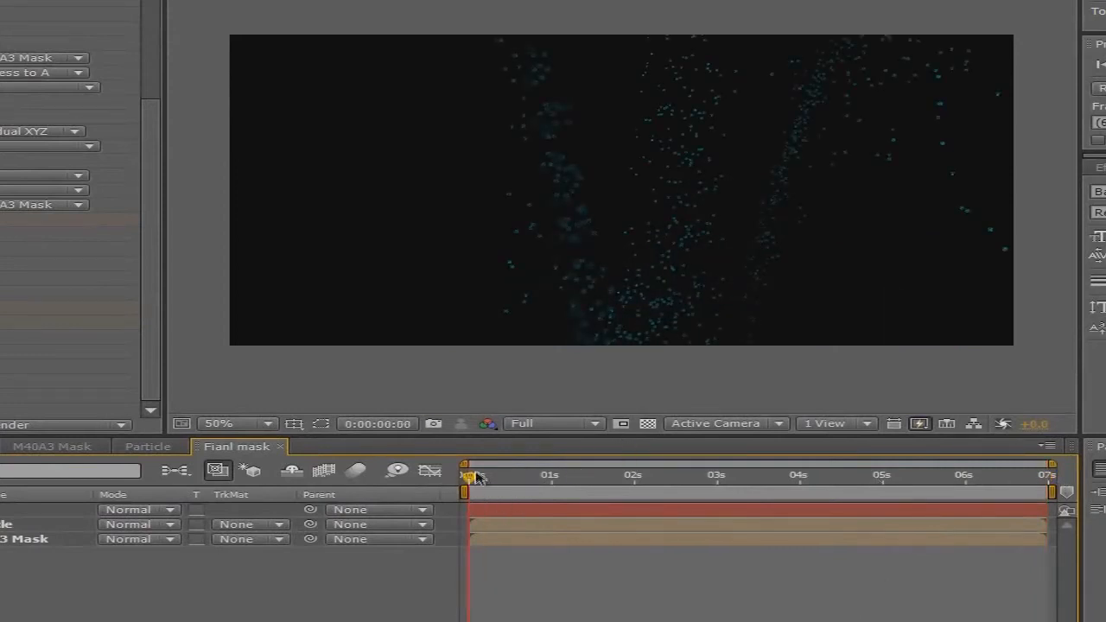
left_click_drag(470, 476, 475, 475)
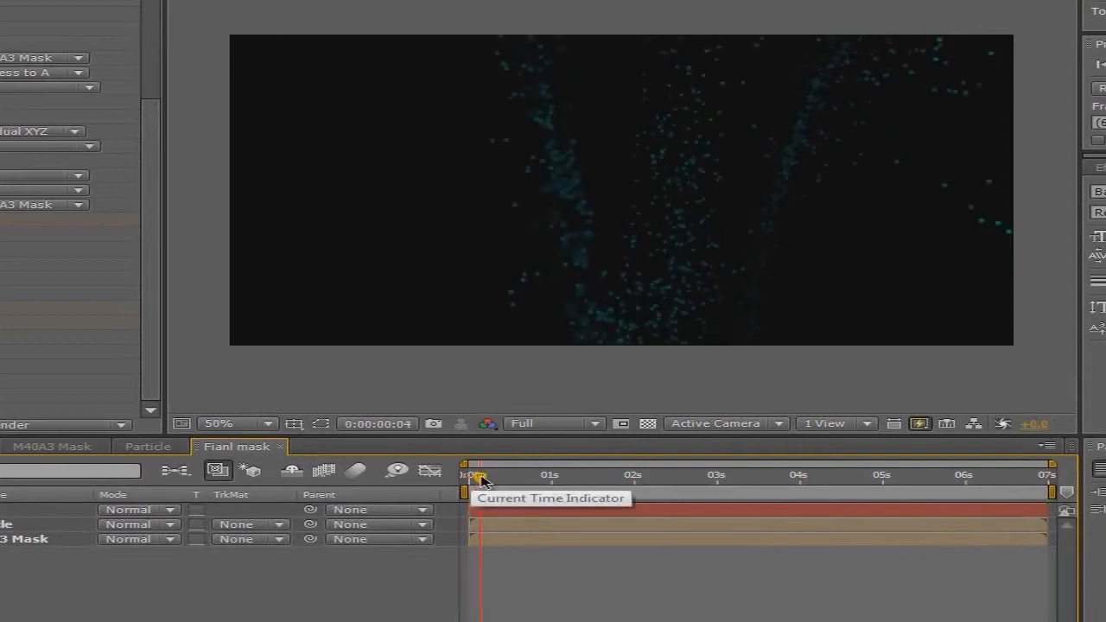
left_click_drag(480, 476, 557, 475)
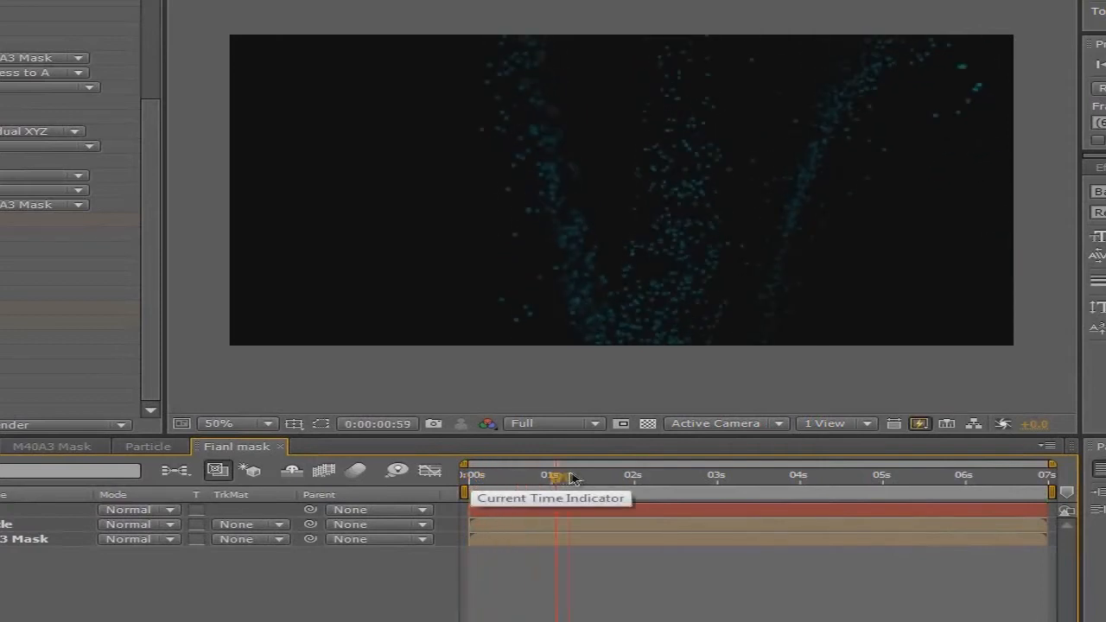
left_click_drag(556, 474, 660, 474)
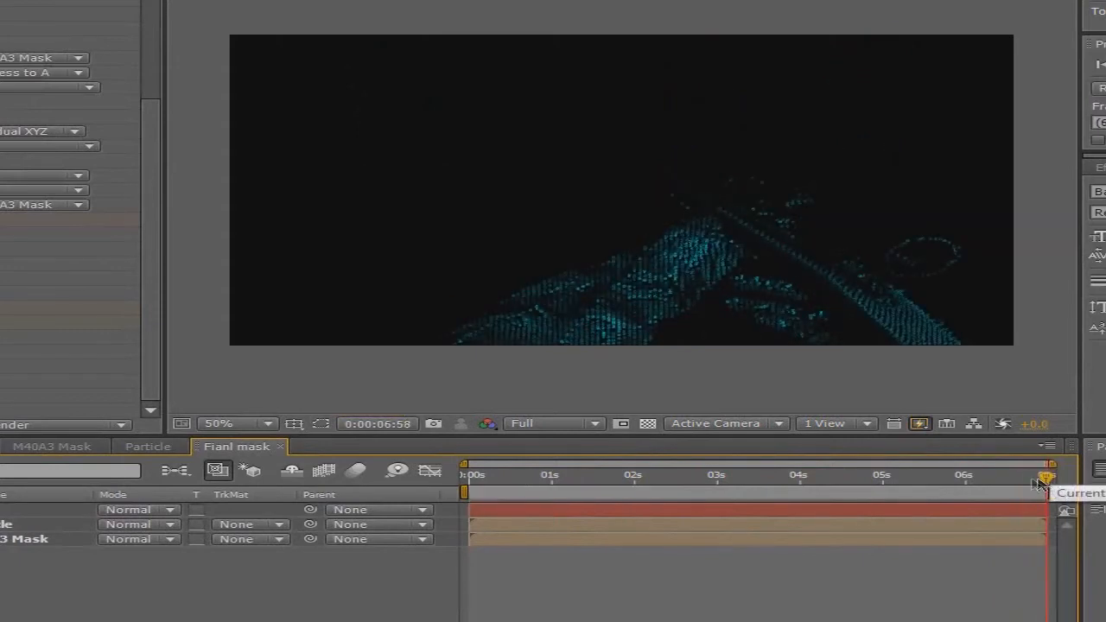
left_click_drag(1046, 480, 1020, 480)
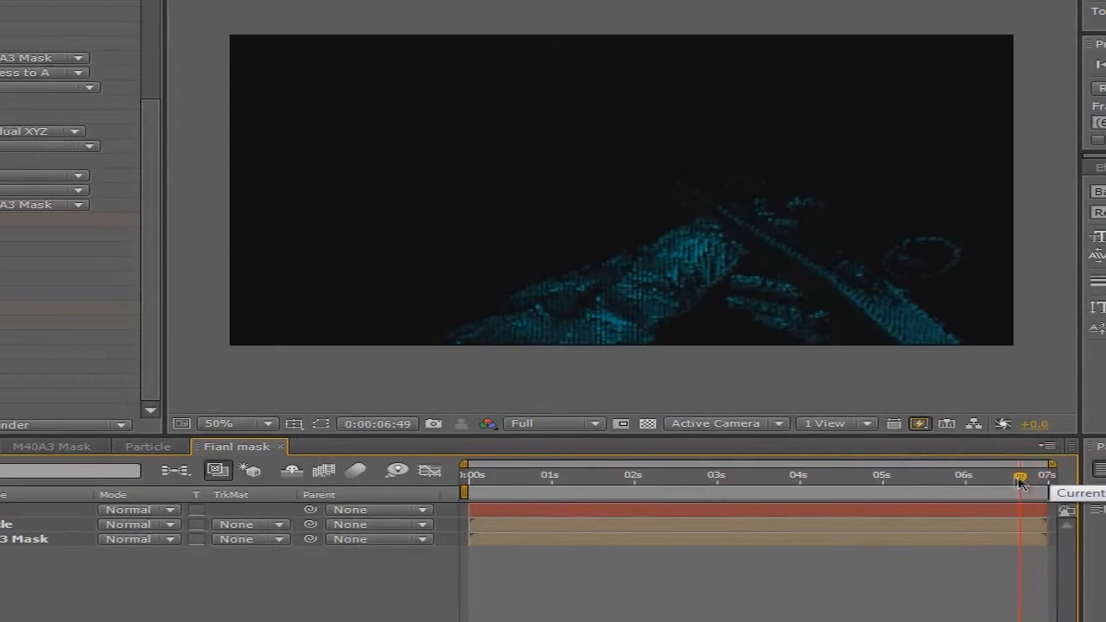
left_click_drag(1019, 477, 998, 477)
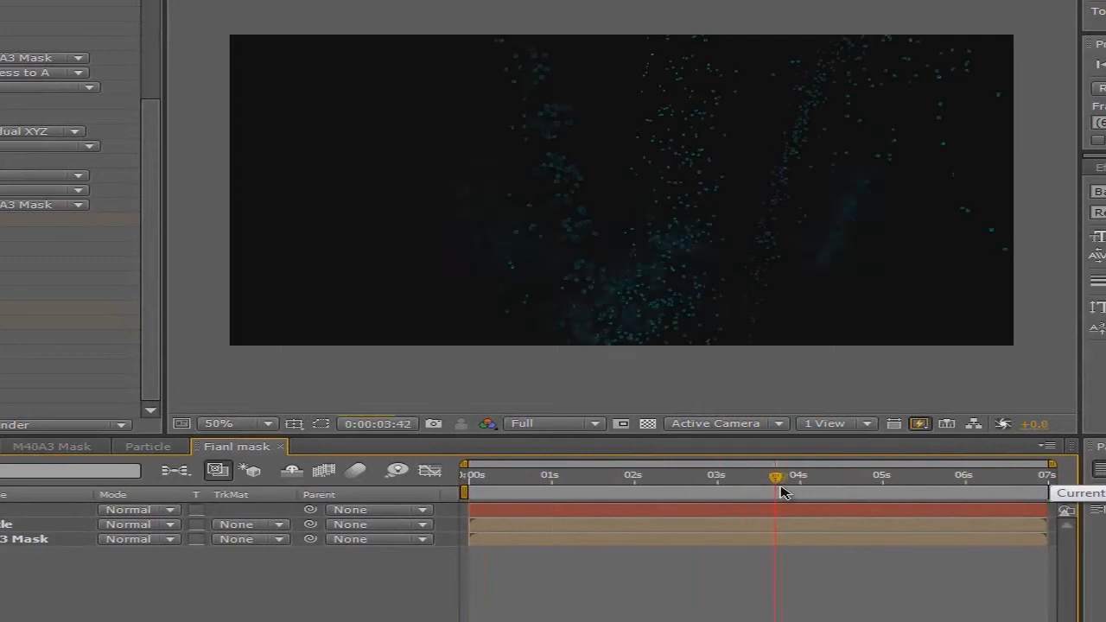
left_click_drag(774, 477, 871, 477)
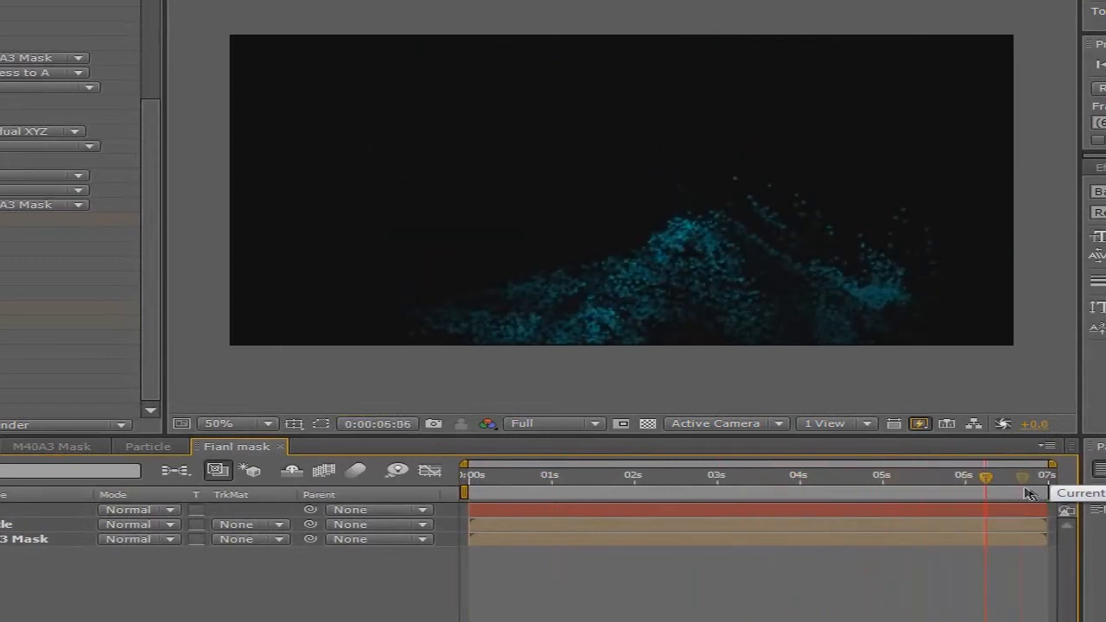
left_click_drag(985, 491, 1034, 491)
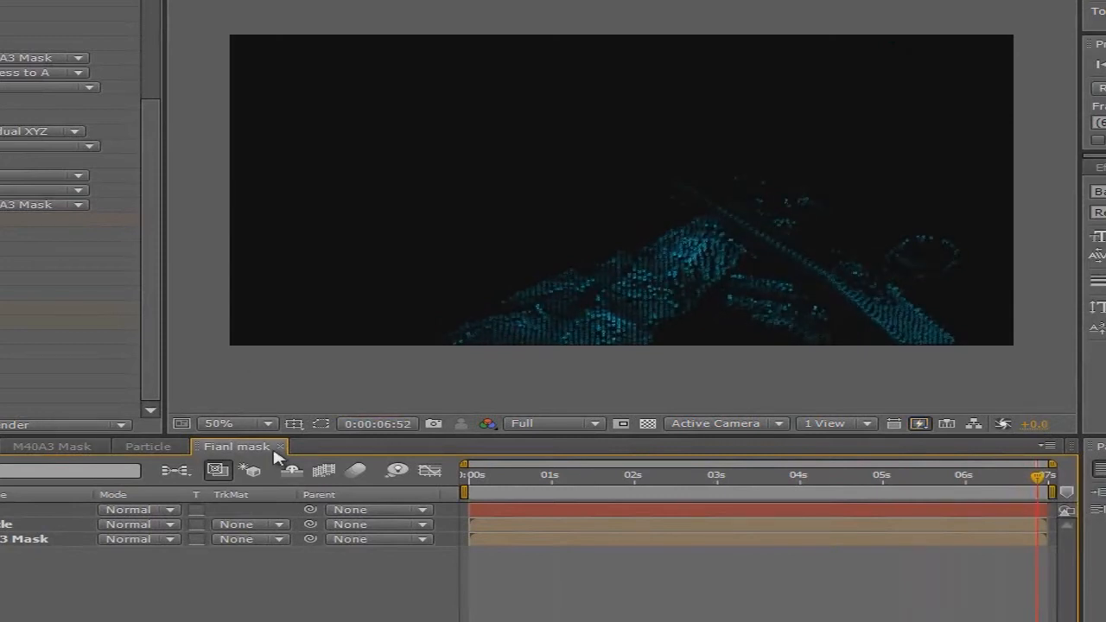
left_click(48, 446)
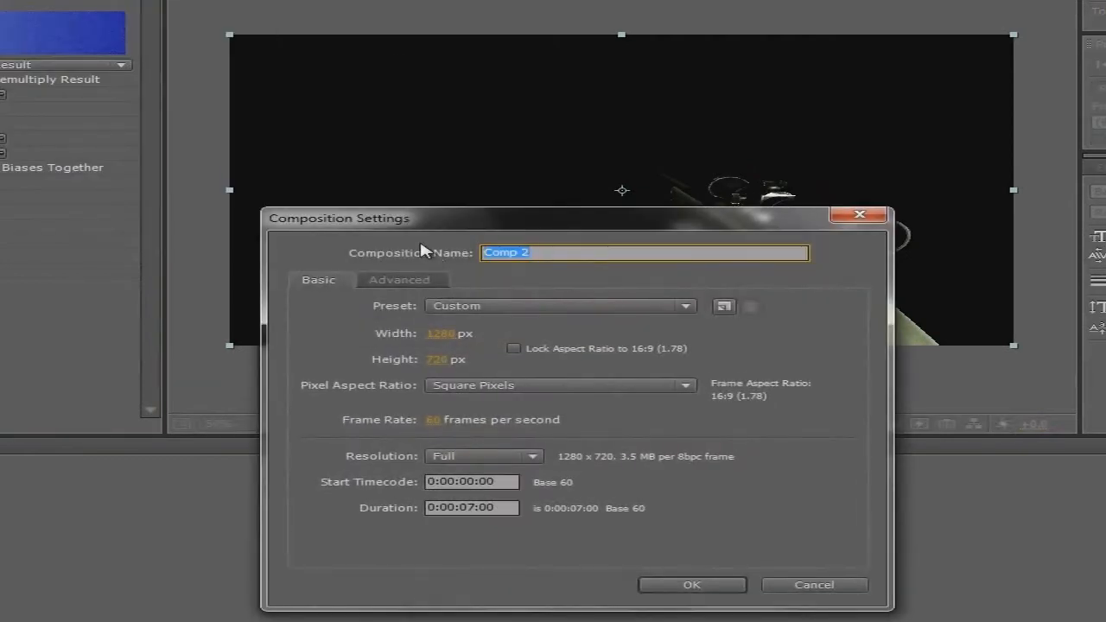
Step: Name the 1280×720, 60 fps, 7-second composition M40A3 Mask and confirm it
type("M40A3 Mask")
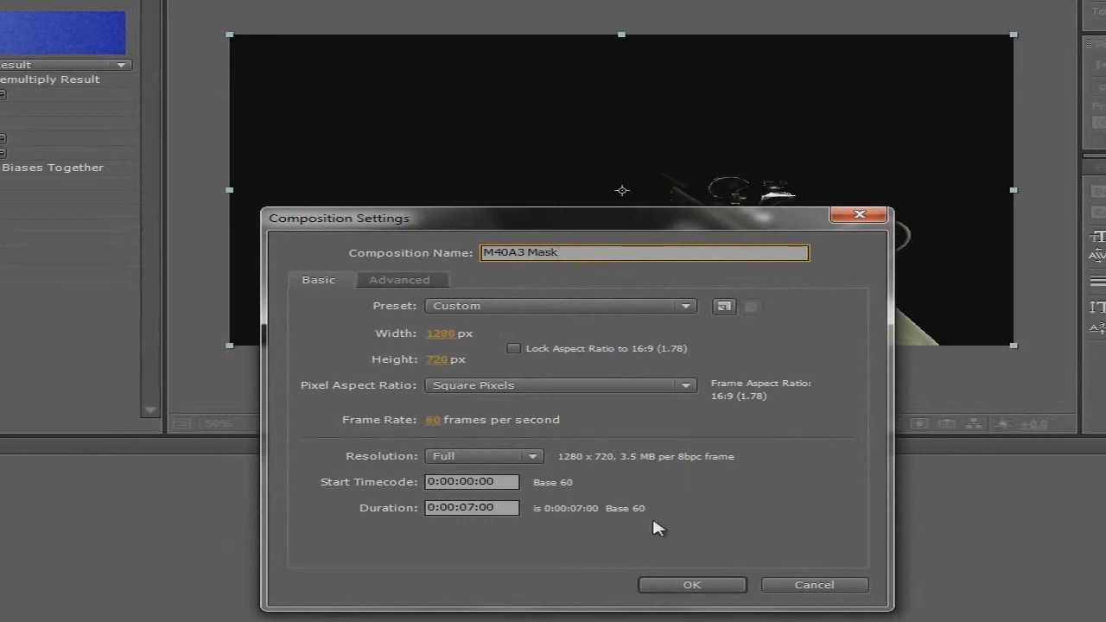
mouse_move(24, 474)
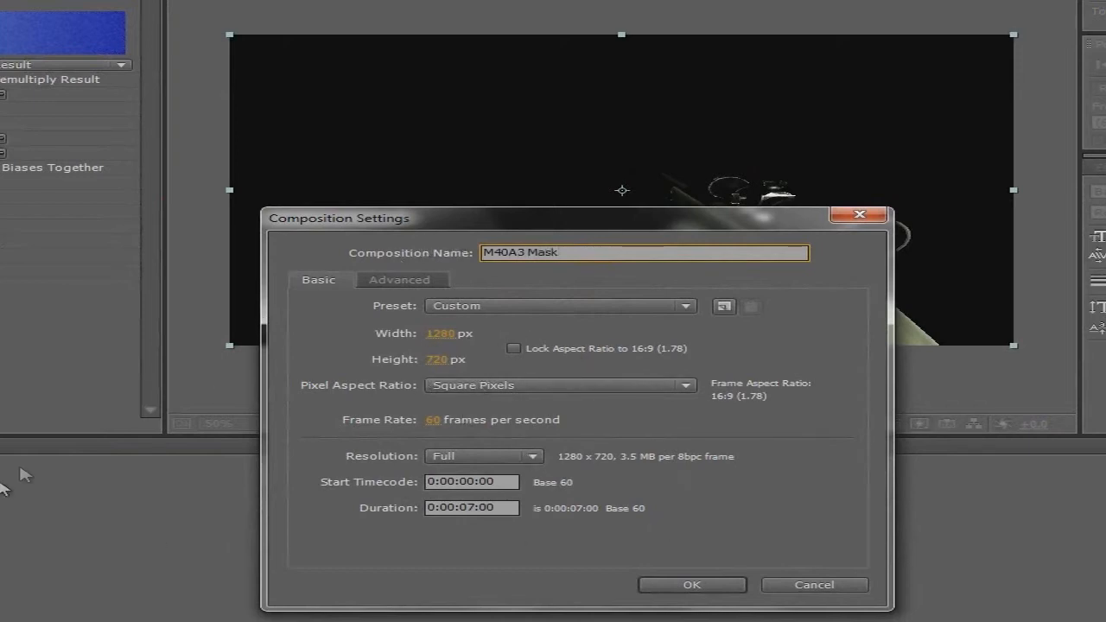
mouse_move(497, 445)
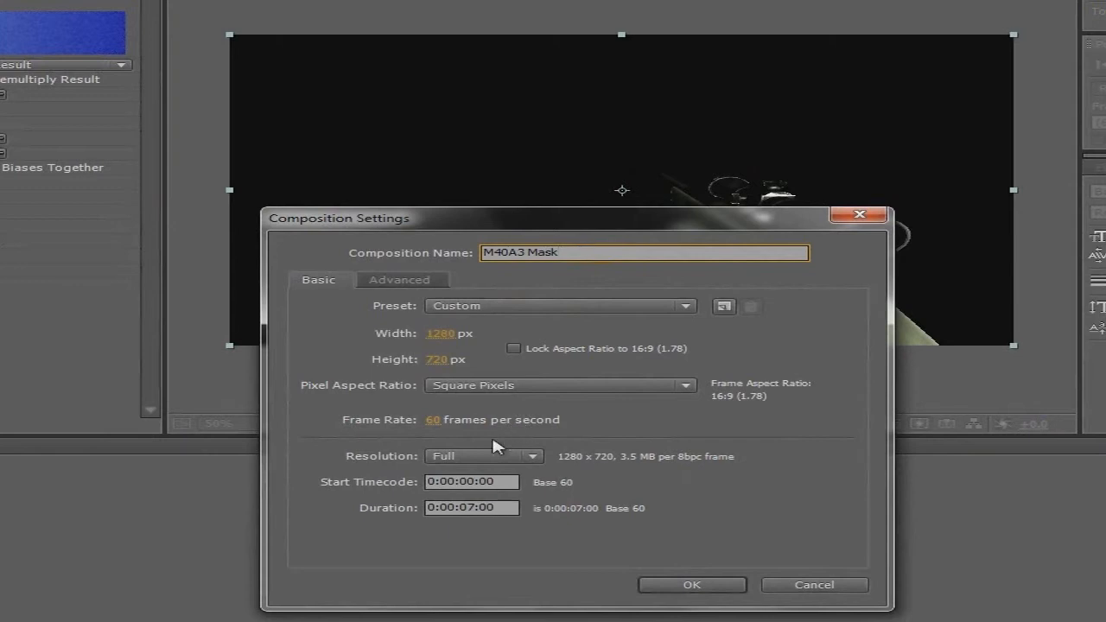
mouse_move(539, 477)
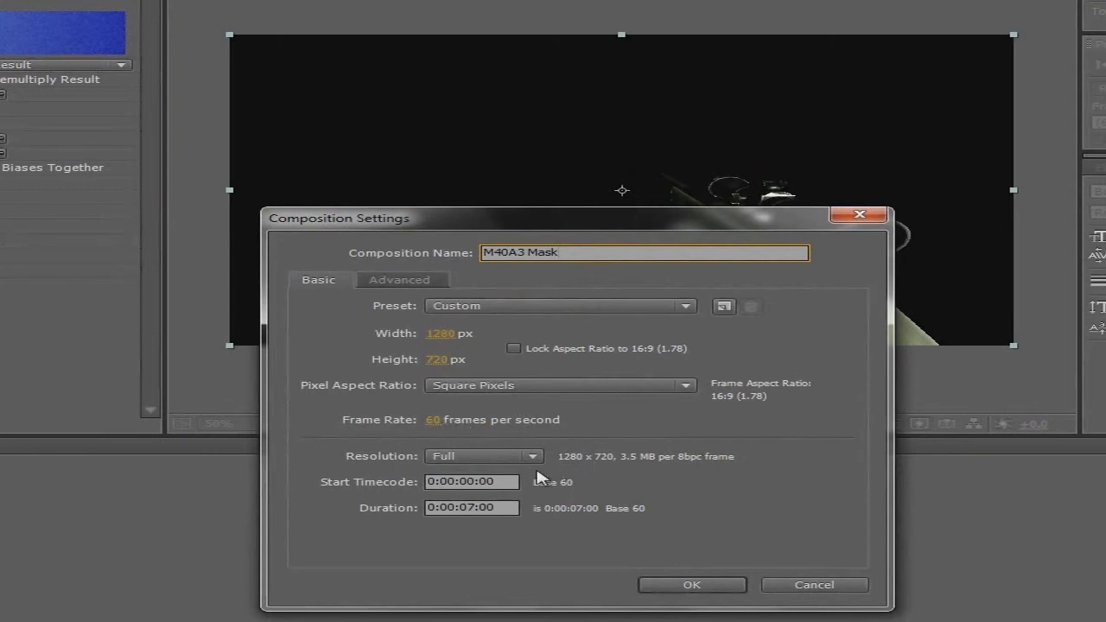
left_click(691, 584)
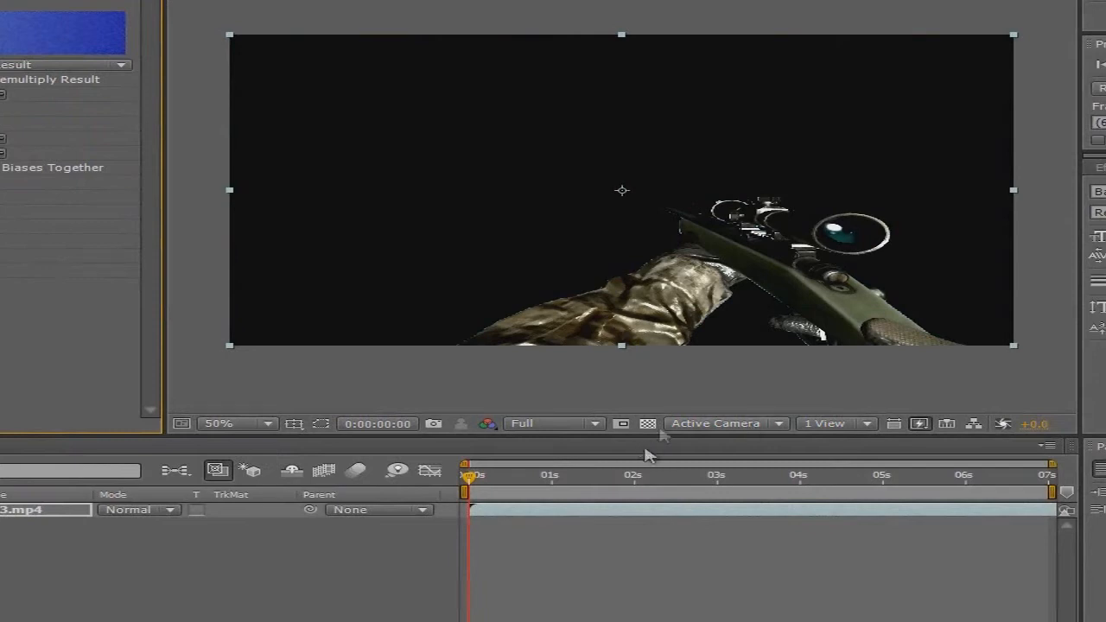
Step: Toggle the Transparency Grid on and off to check the rifle footage's background
left_click(648, 423)
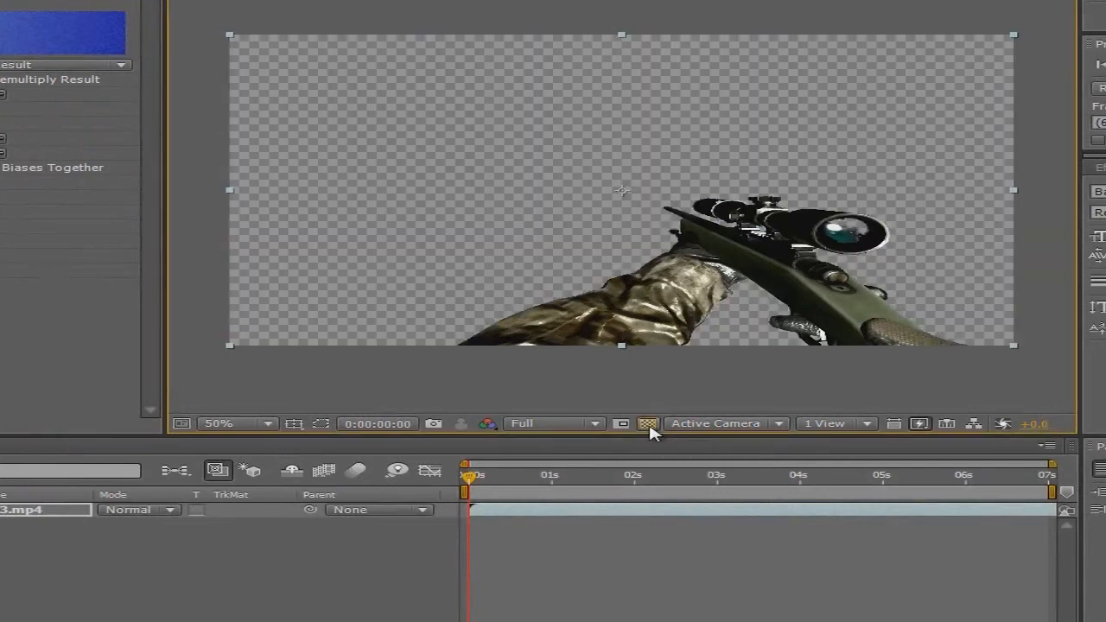
left_click(648, 424)
type("P")
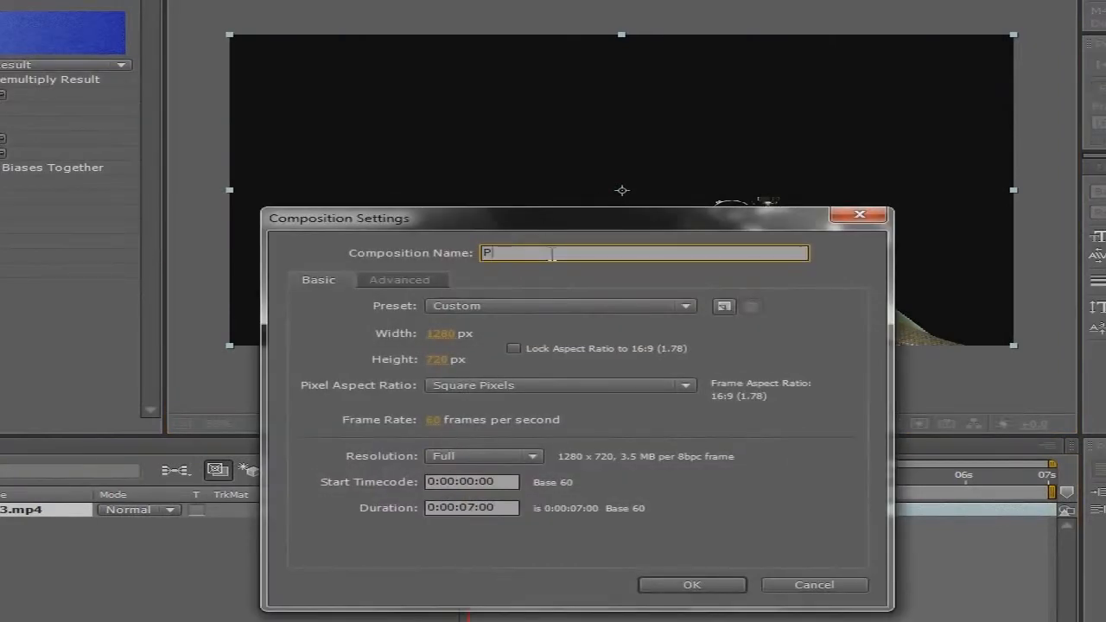
Step: Name the composition Particle, set it to 150×150 px and confirm
type("article")
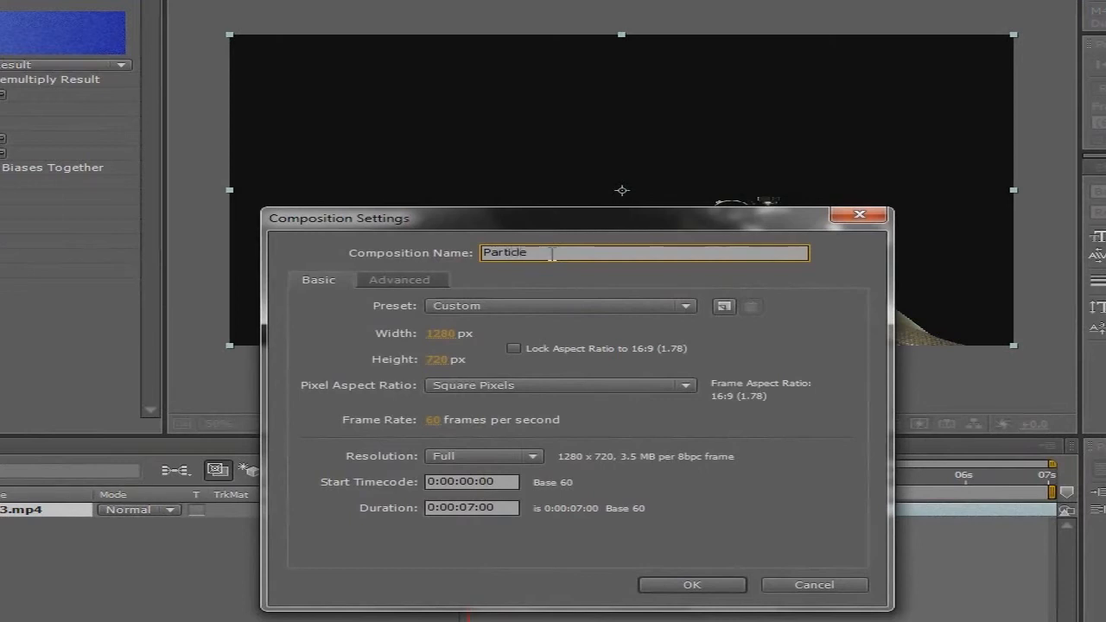
left_click(440, 332)
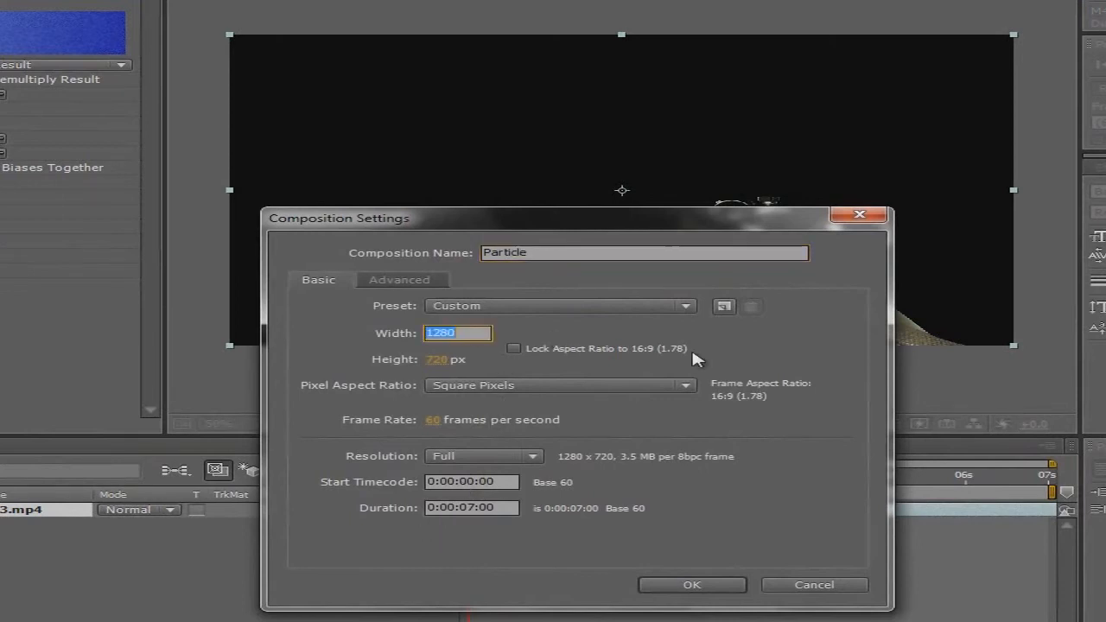
type("150")
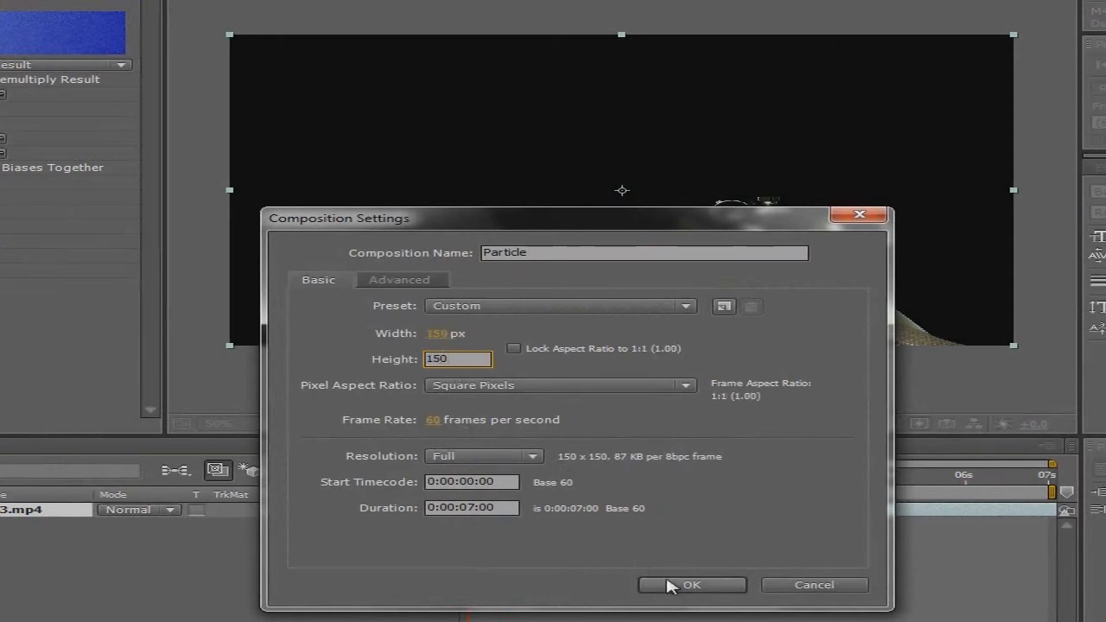
left_click(691, 584)
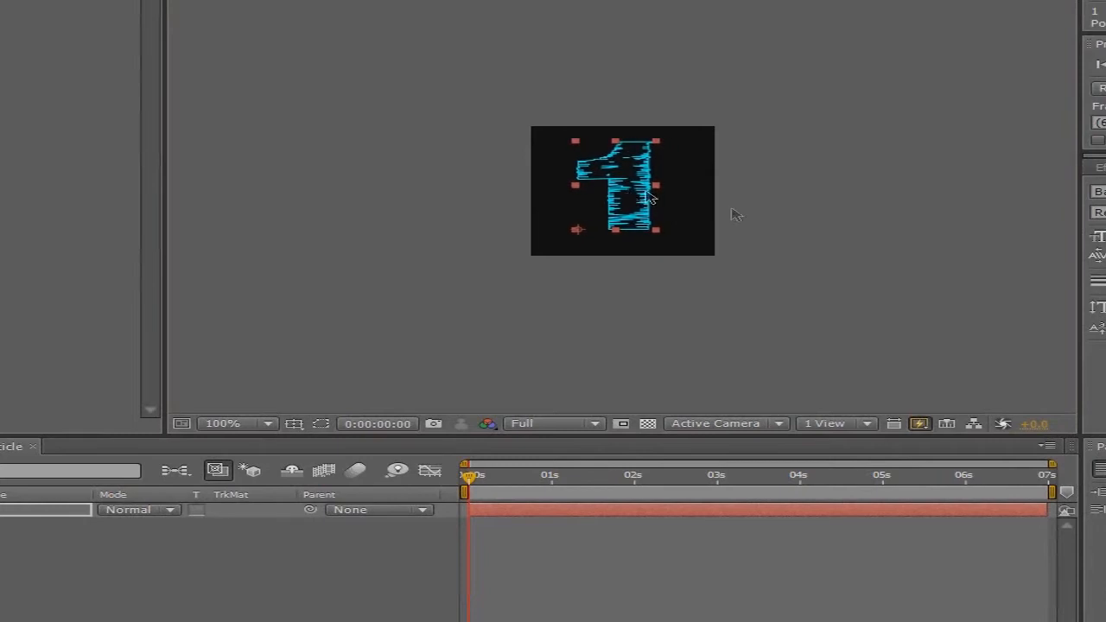
mouse_move(747, 229)
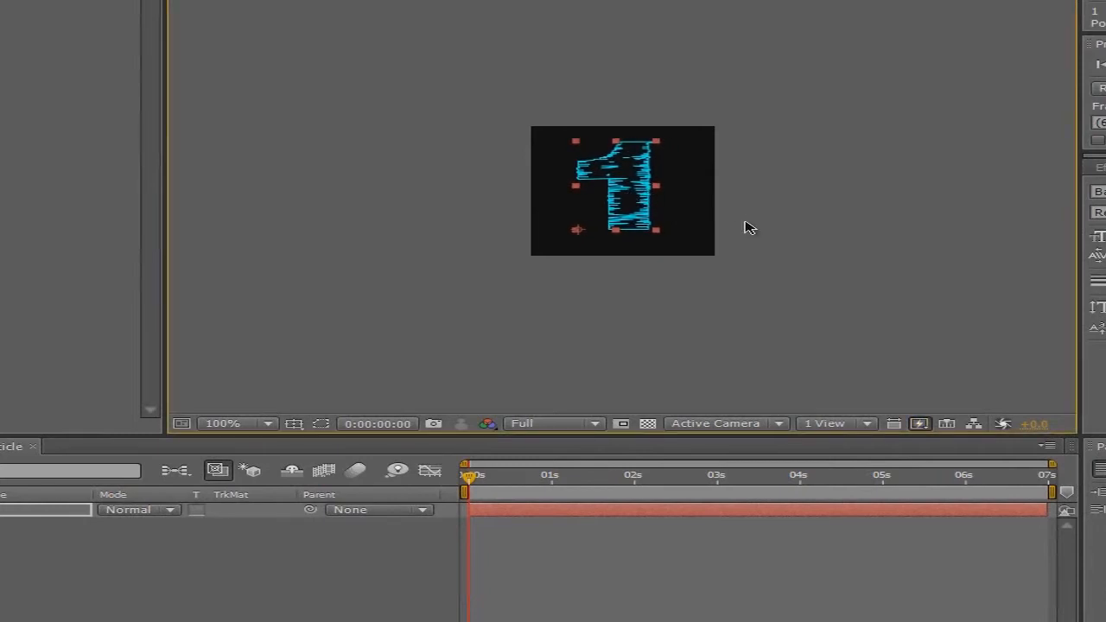
mouse_move(681, 221)
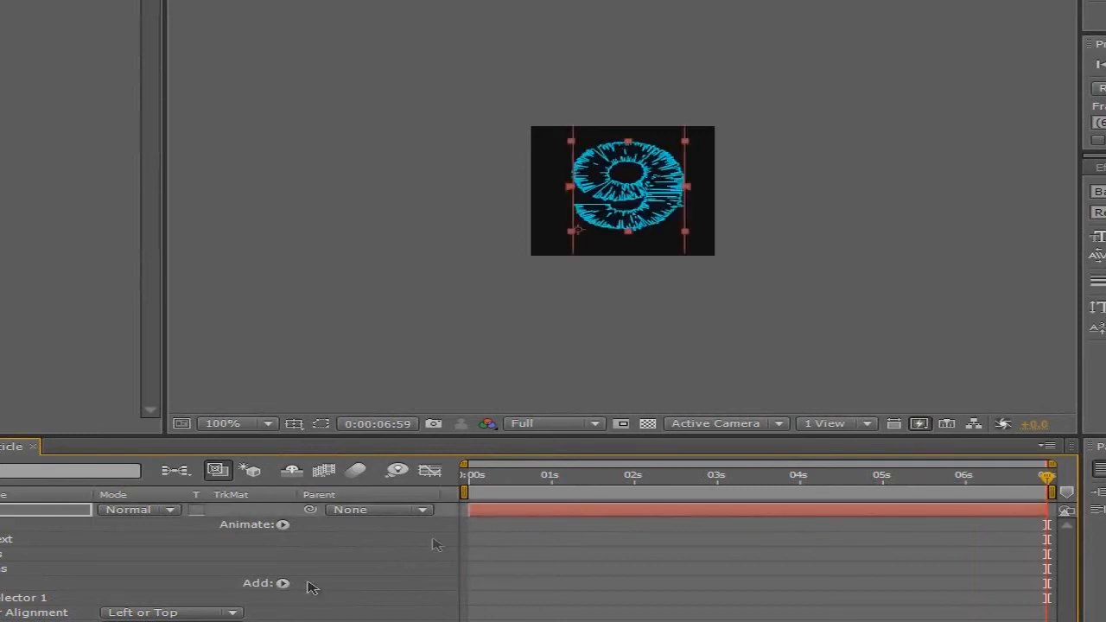
Step: Return to the start and scrub the time ruler to preview the digit changing numbers
left_click(481, 473)
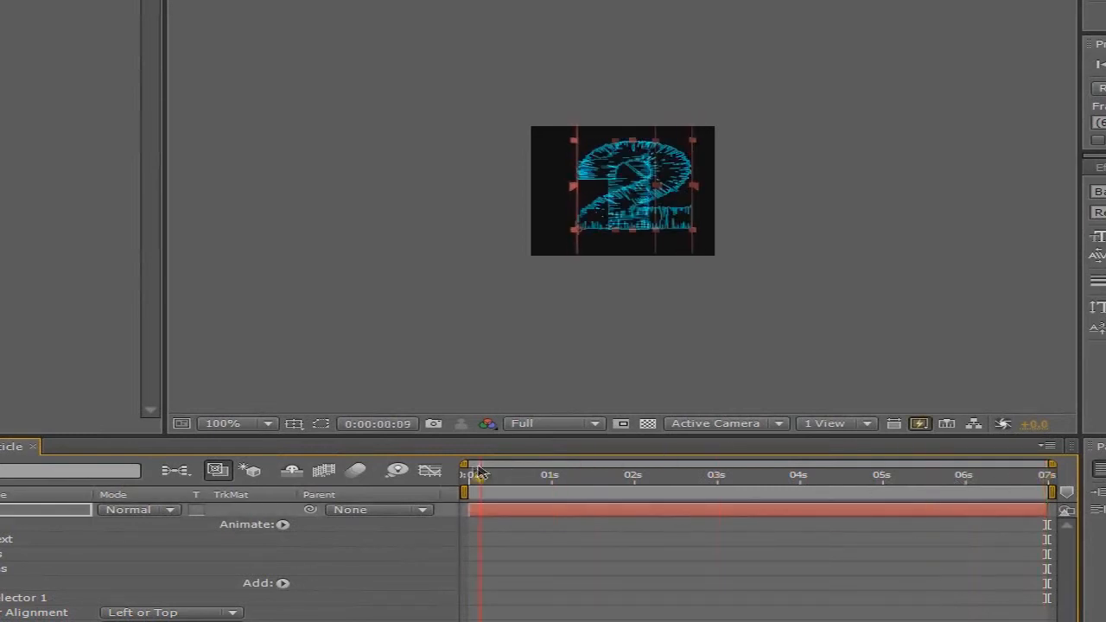
left_click_drag(481, 480, 826, 481)
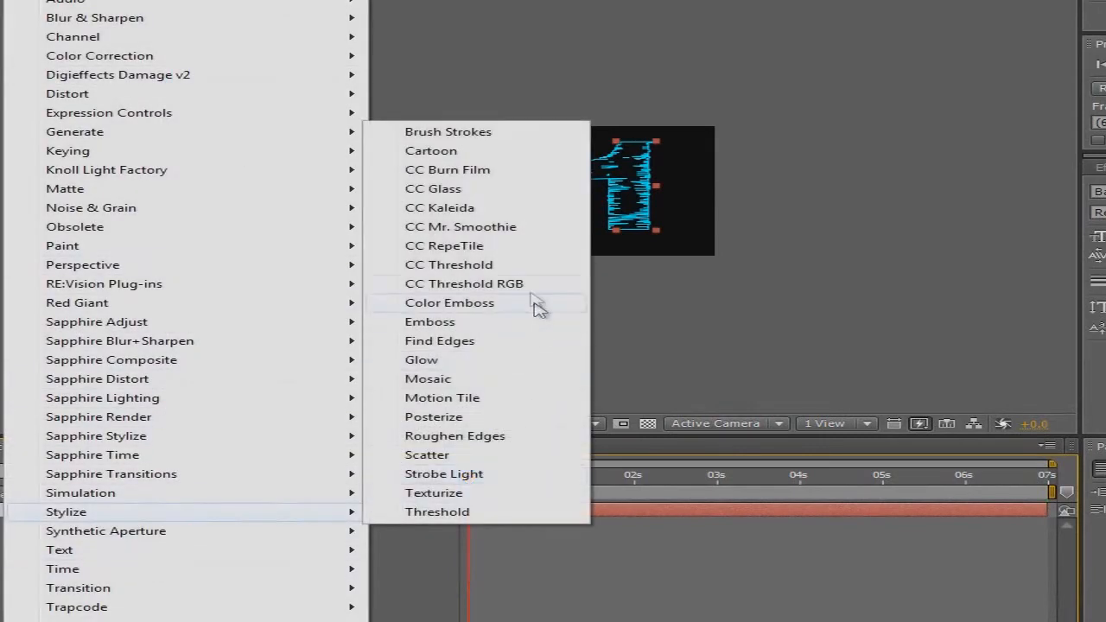
mouse_move(519, 394)
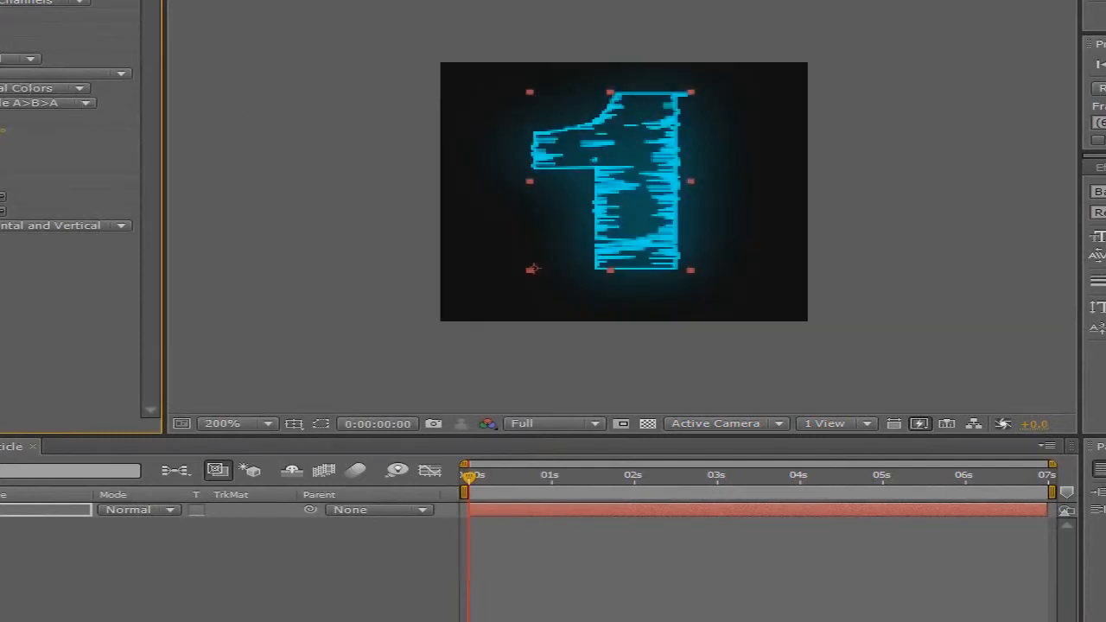
Step: Set the Glow's Color B to yellow FFEA00 and enable Mirror Edges on Motion Tile
left_click(43, 86)
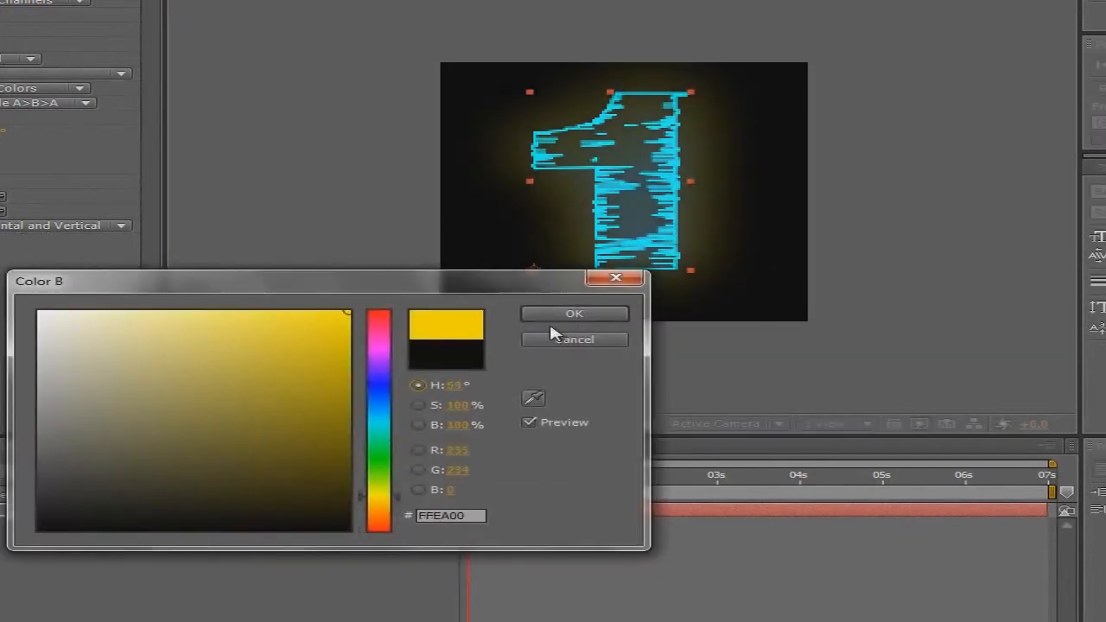
left_click(573, 313)
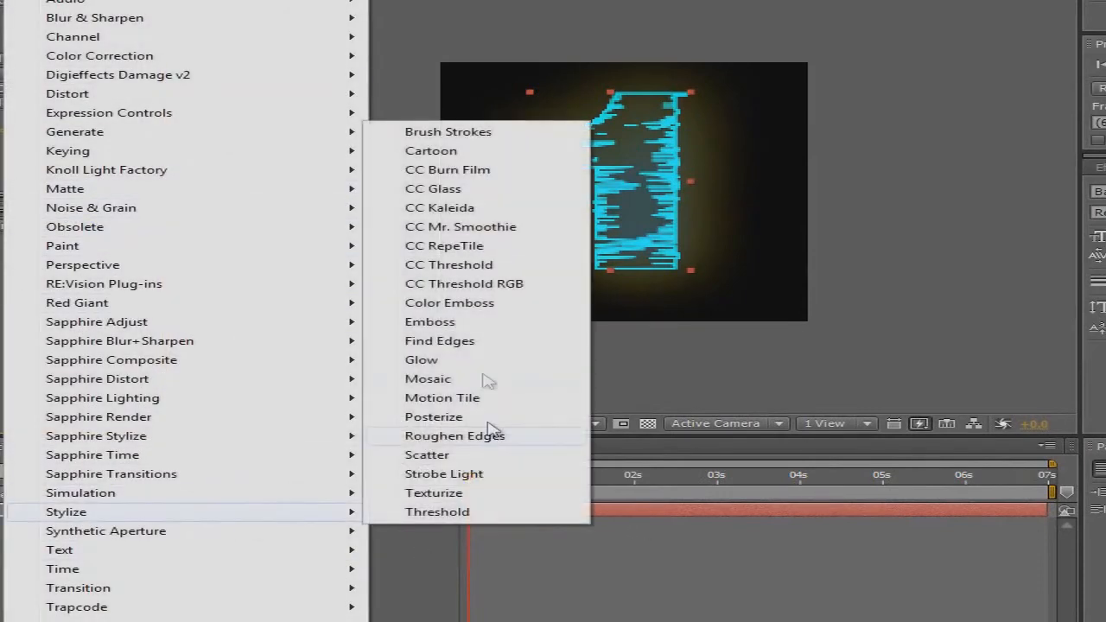
mouse_move(487, 379)
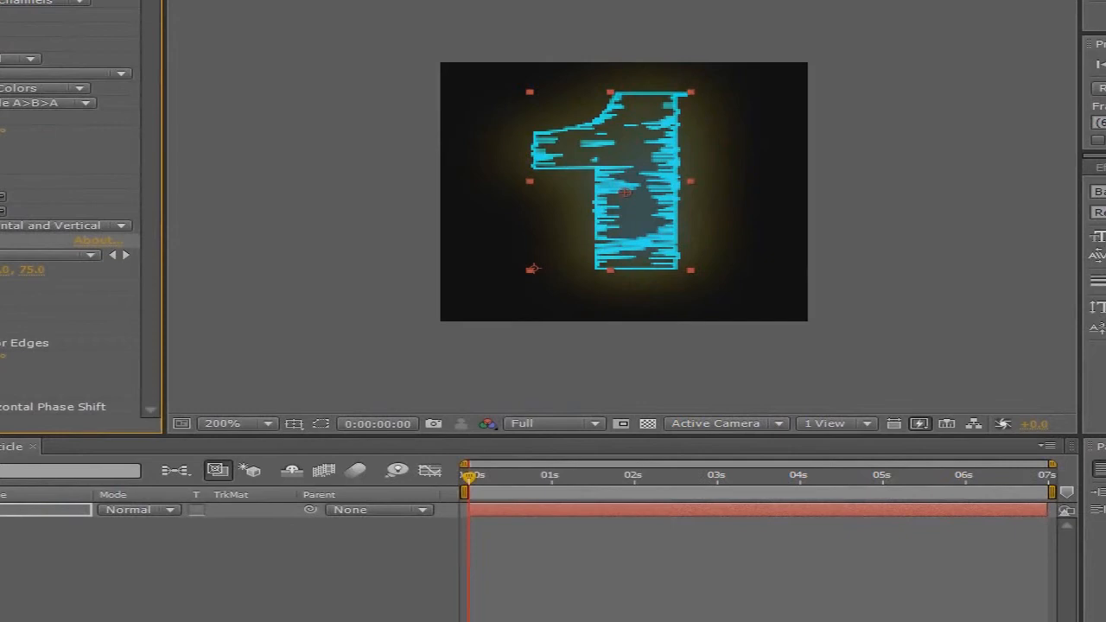
left_click(221, 423)
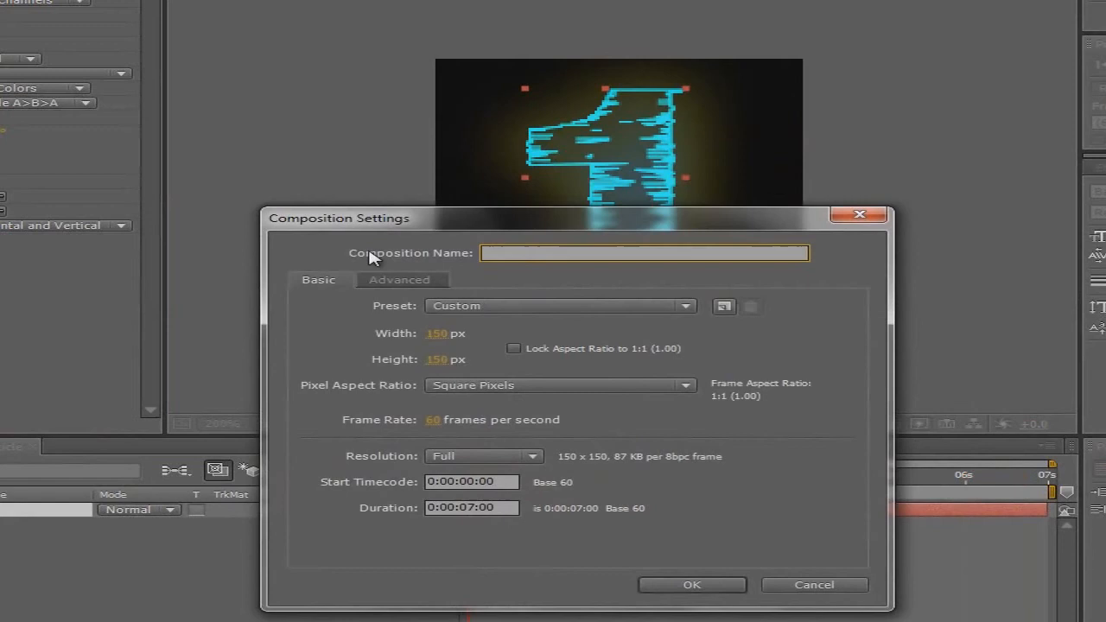
Step: Name the composition Final Mask, set it to 1280×720 px and confirm
type("Fian")
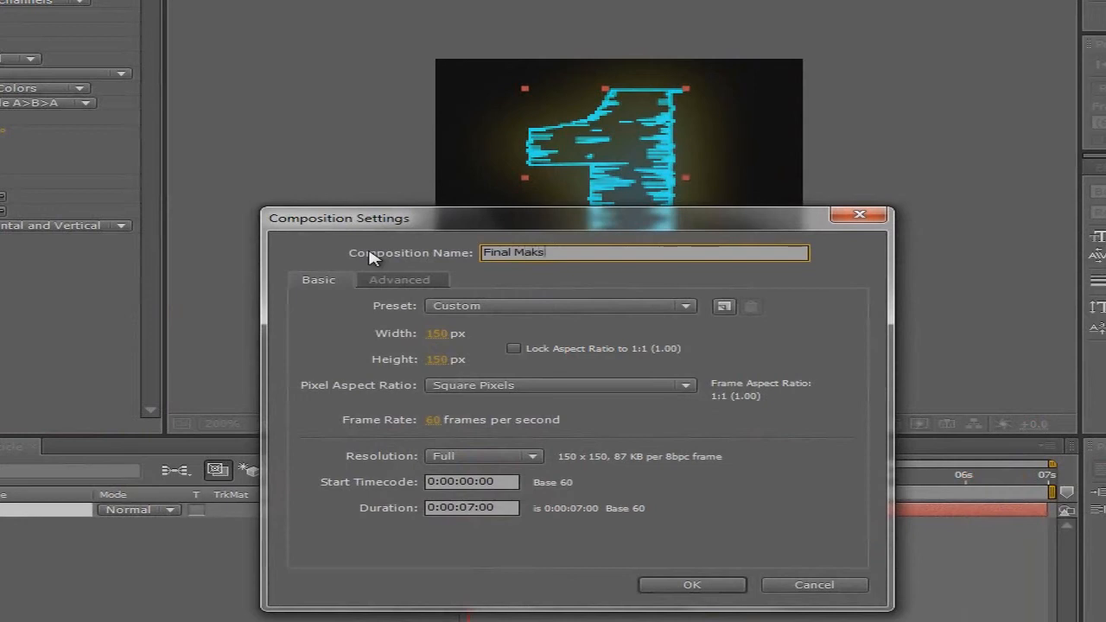
type("Masak")
left_click(446, 332)
type("1280")
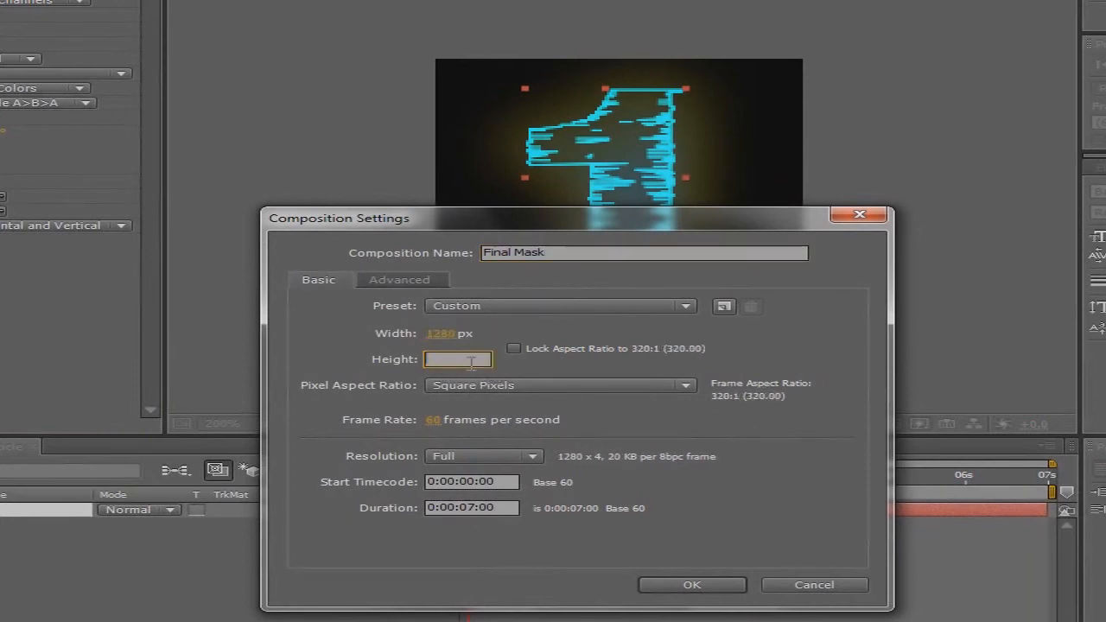
type("720")
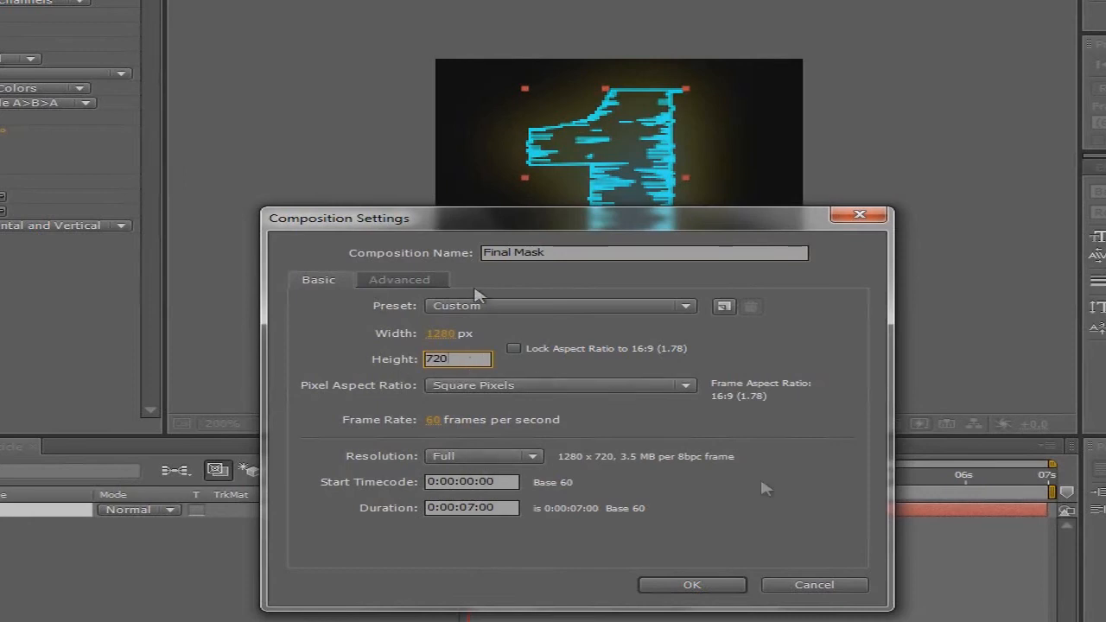
left_click(691, 584)
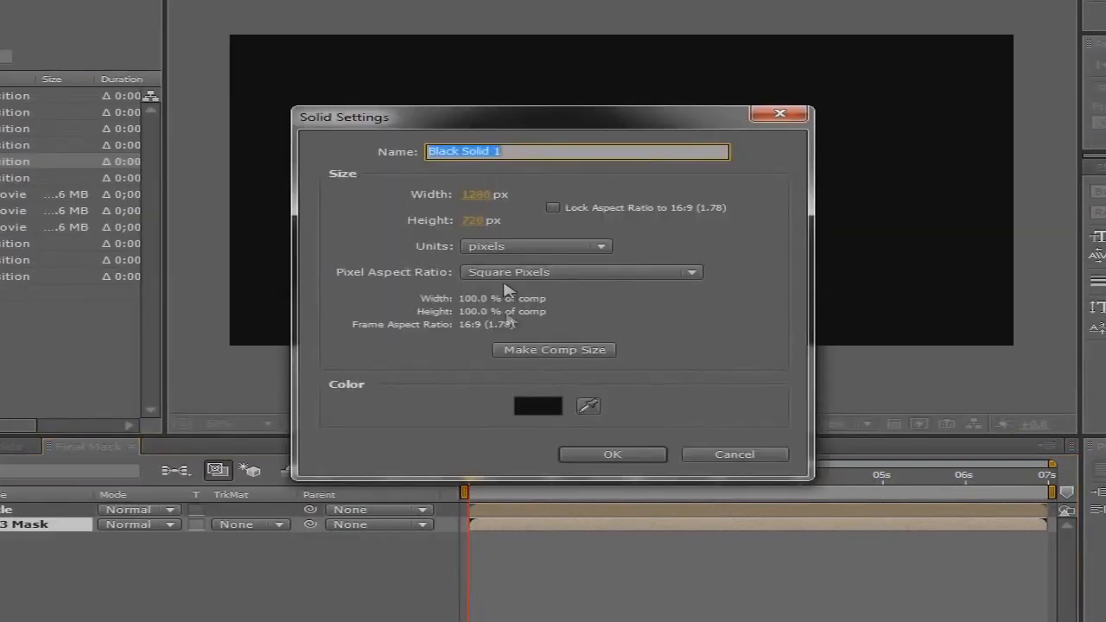
Step: Create a full-frame black solid named Form in the Final Mask composition
type("Fo")
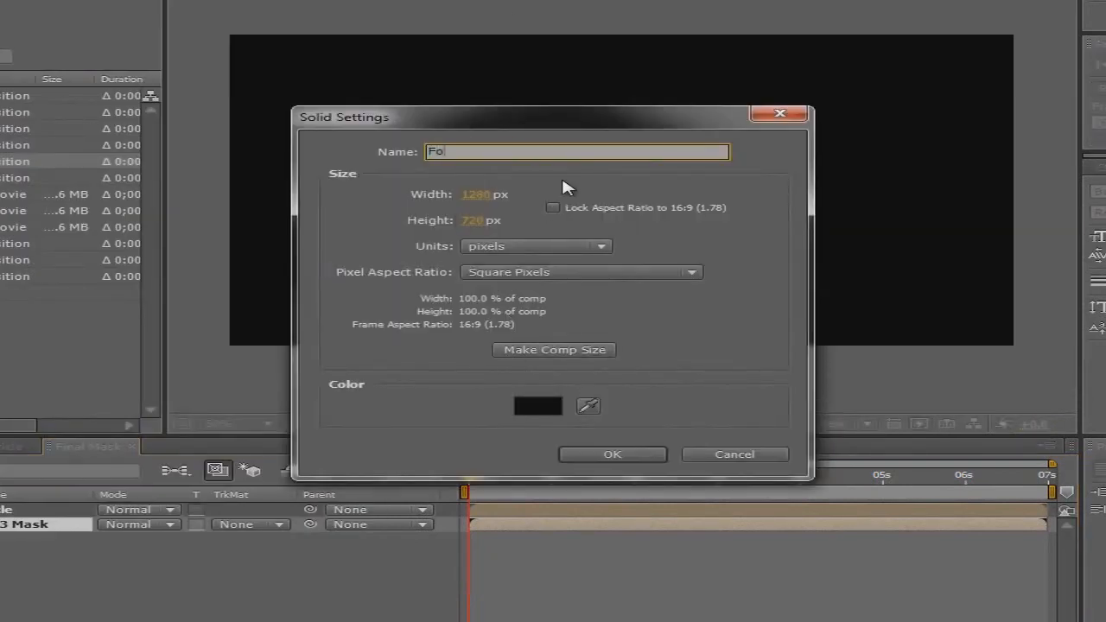
left_click(611, 453)
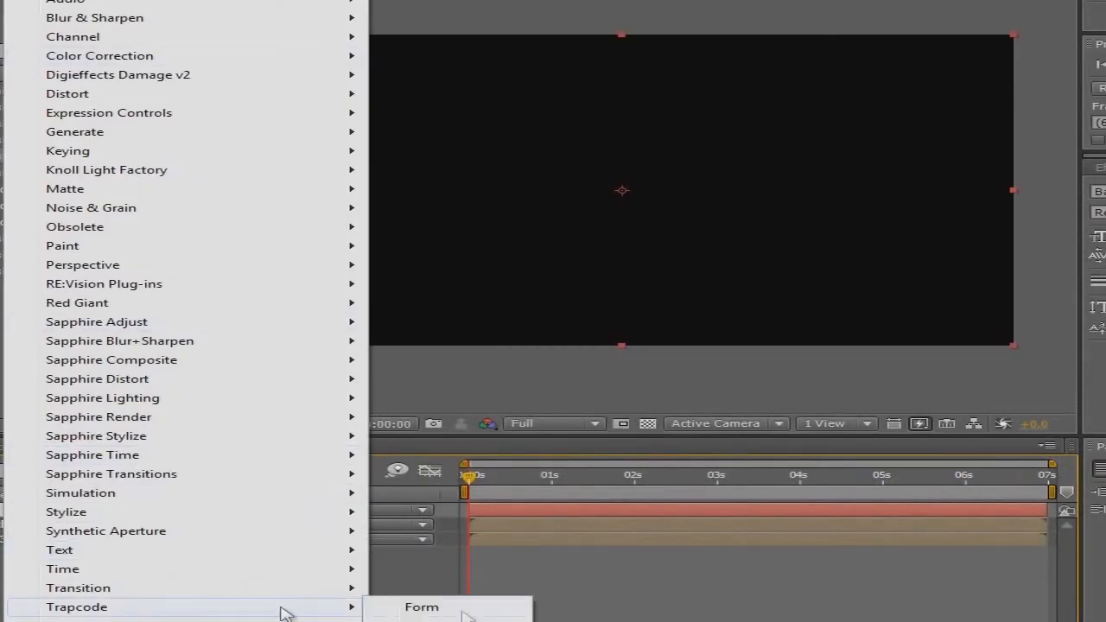
Step: Apply Trapcode Form to the black solid, showing its default particle grid
left_click(422, 607)
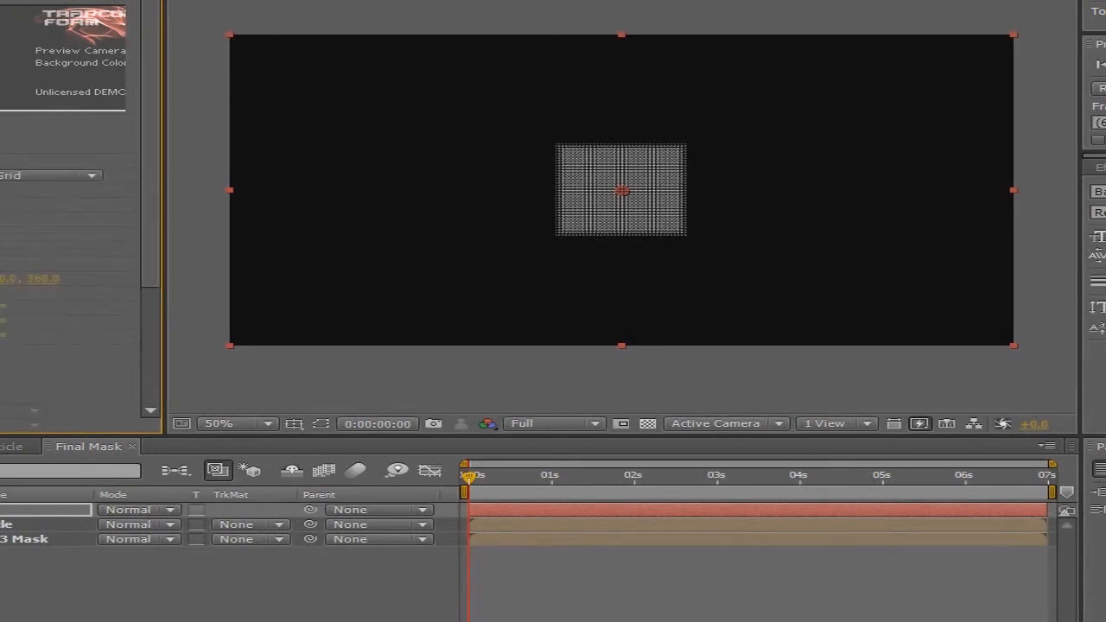
mouse_move(214, 263)
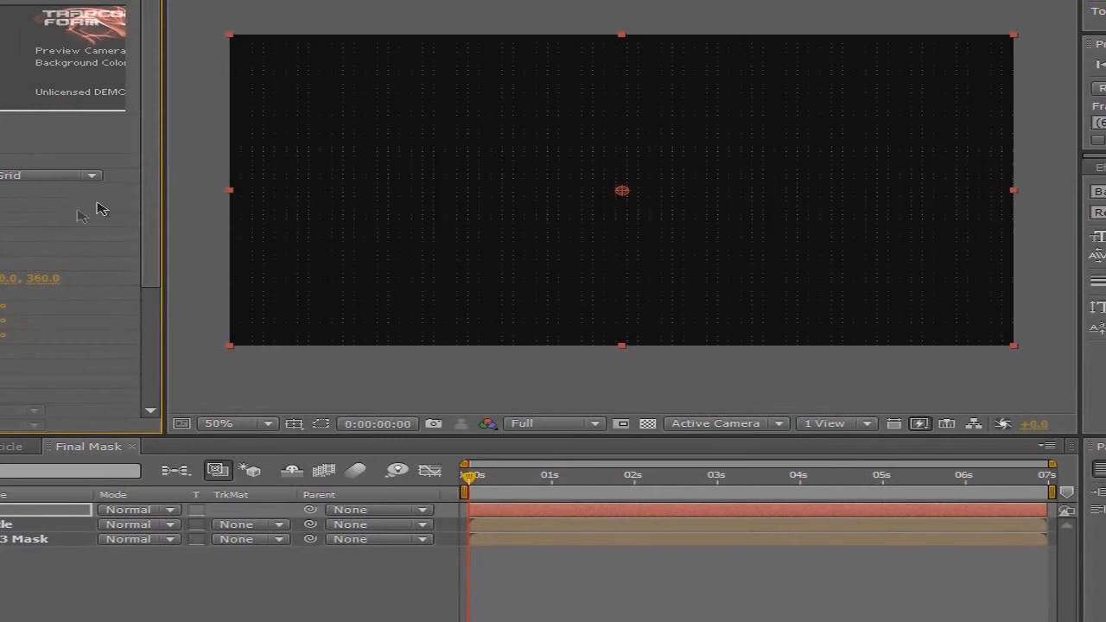
mouse_move(38, 234)
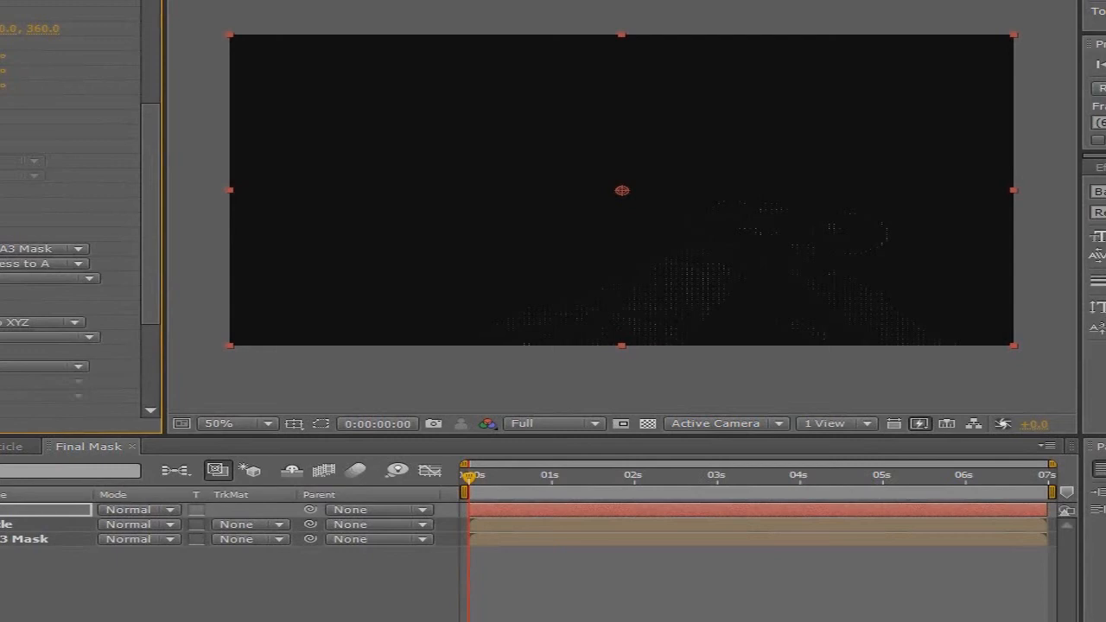
Step: Assign the M40A3 Mask comp to Form's remaining layer map and zoom out to 50%
left_click(41, 322)
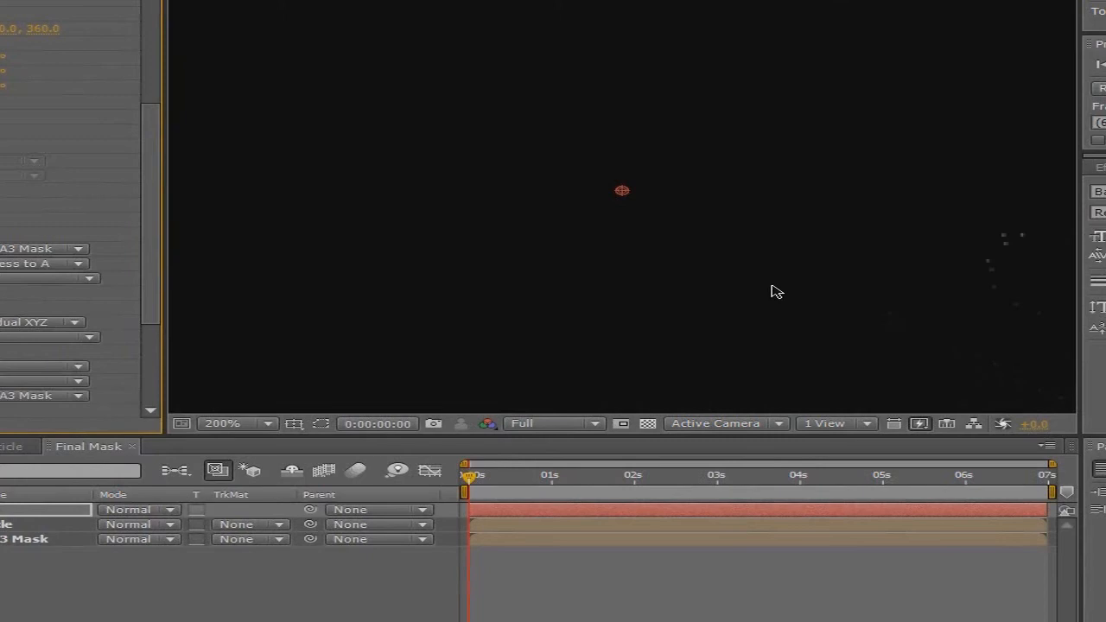
left_click(223, 423)
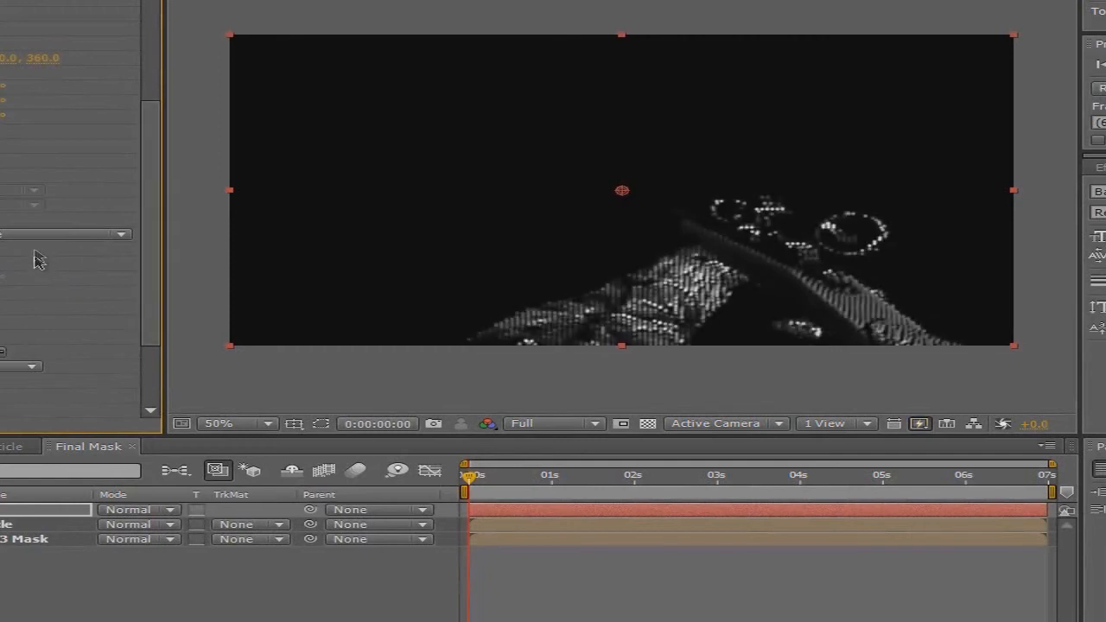
Step: Switch the particle type to a sprite and set layer map Time Sampling to Random - Loop
left_click(66, 235)
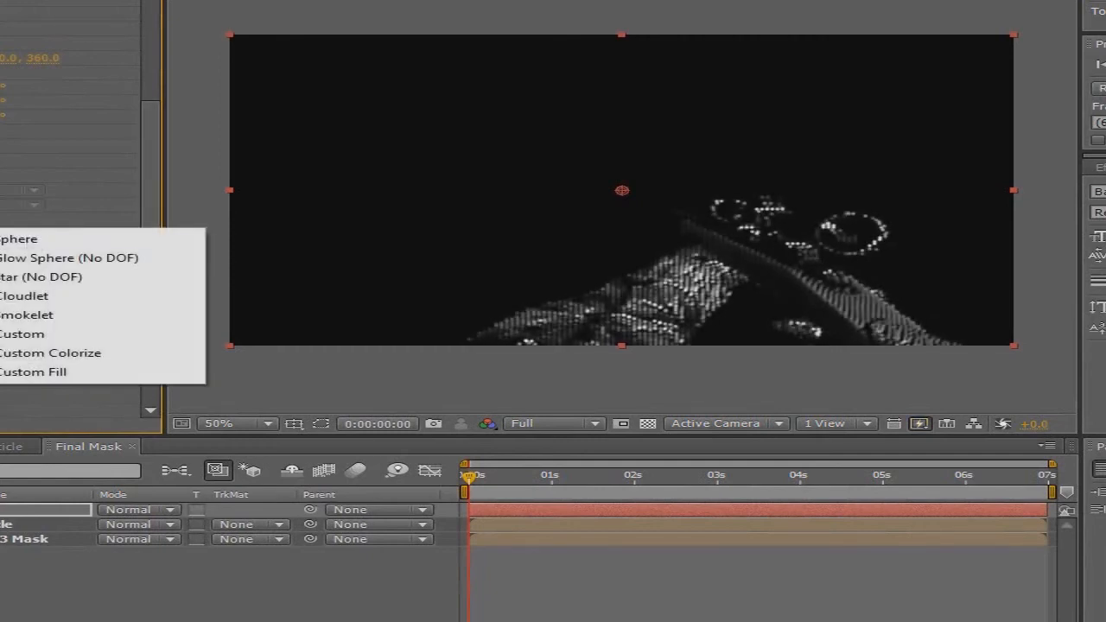
left_click(23, 333)
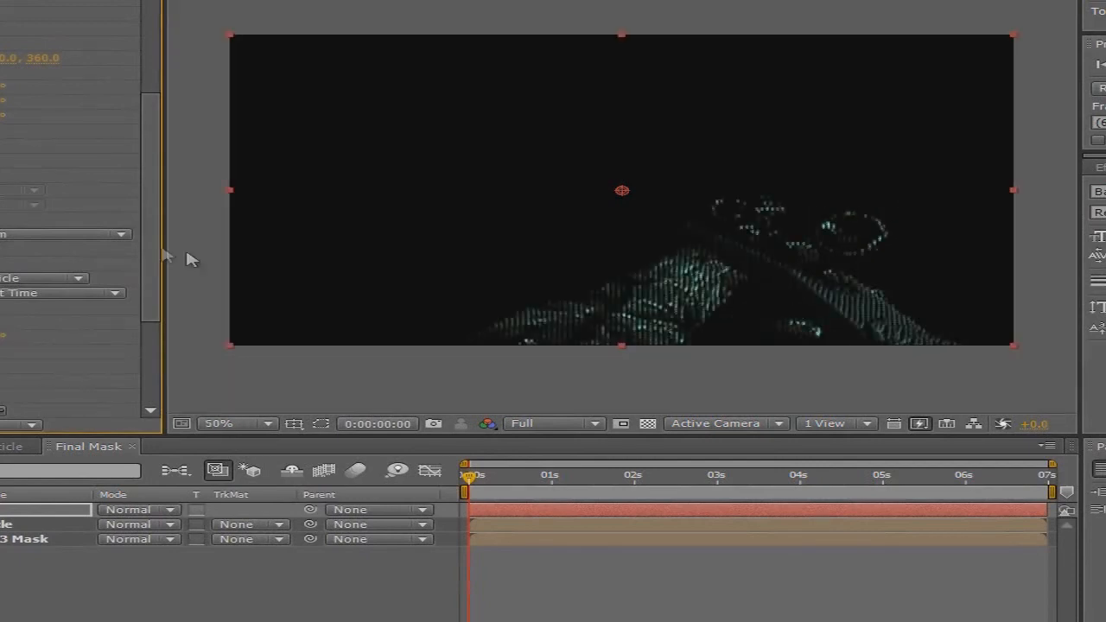
left_click(43, 276)
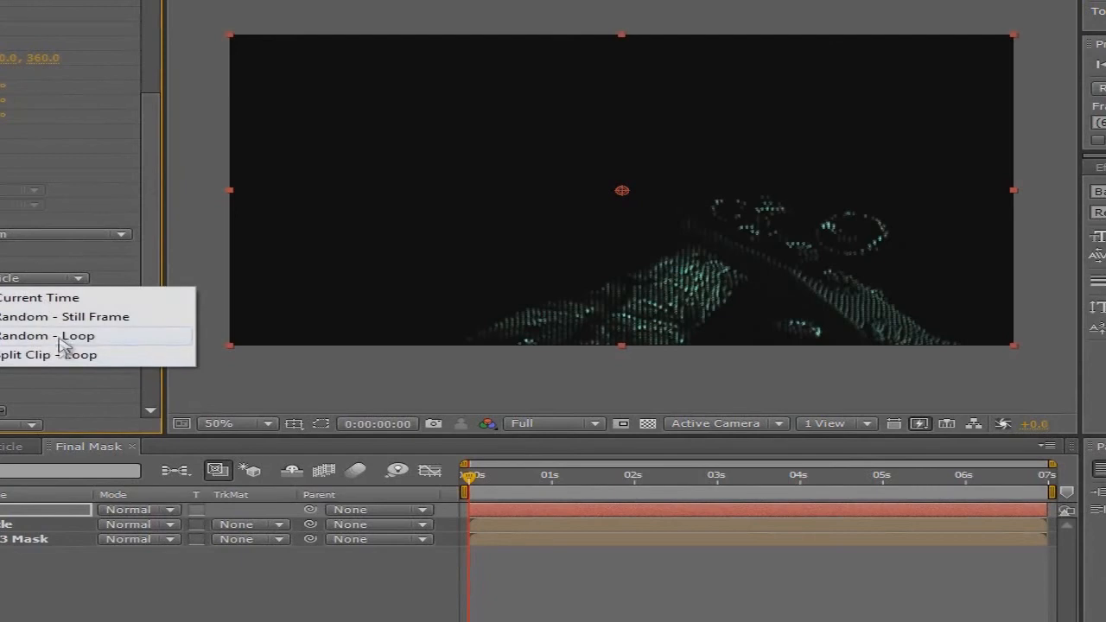
left_click(52, 335)
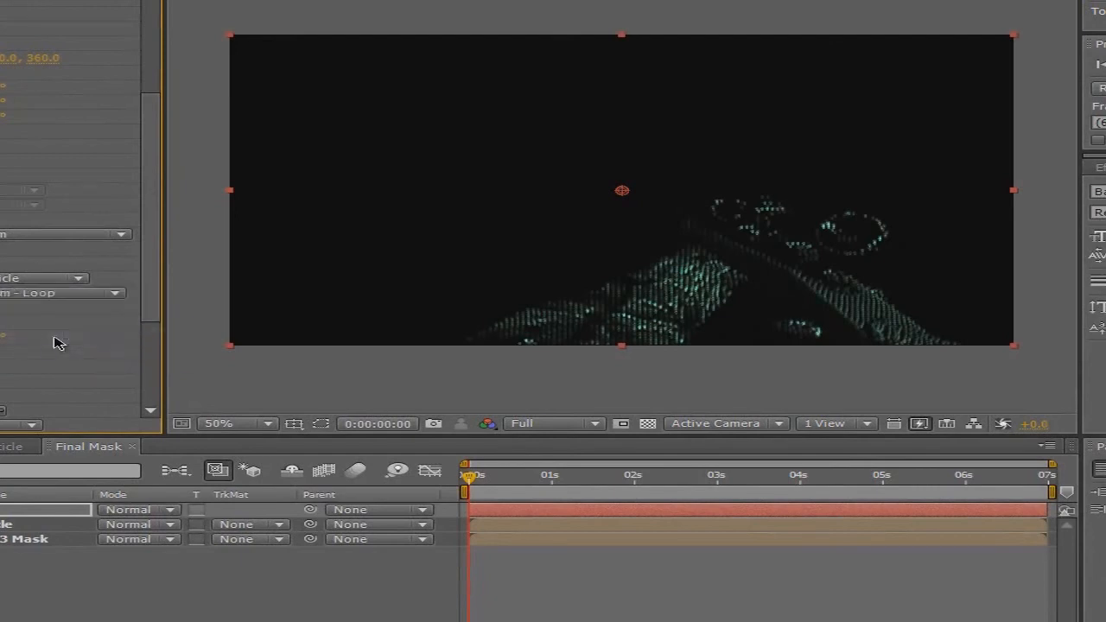
mouse_move(335, 351)
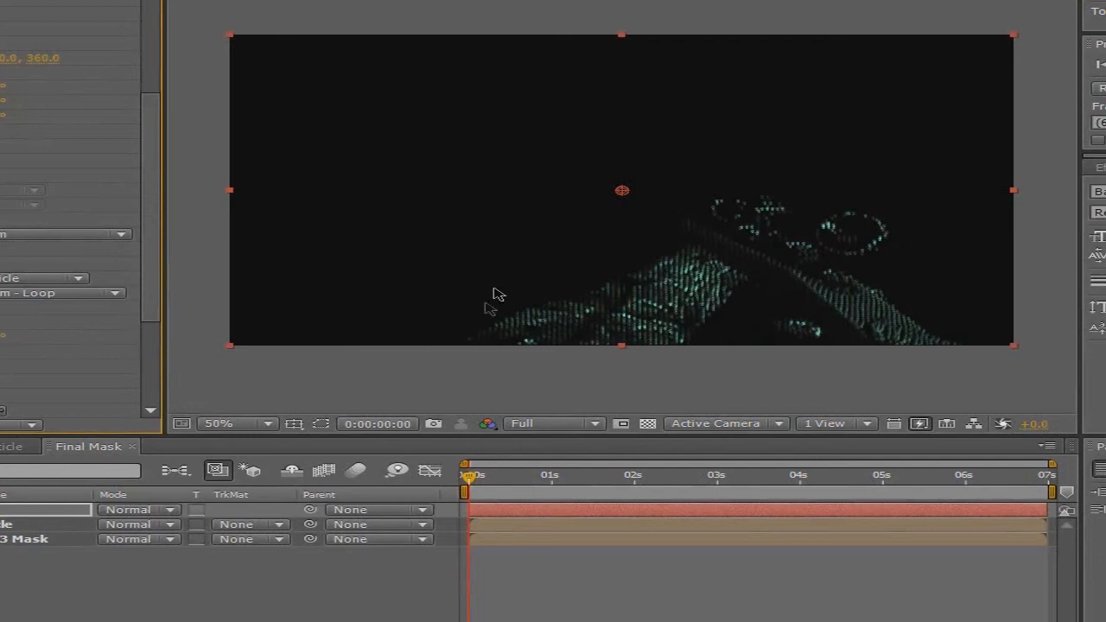
mouse_move(406, 301)
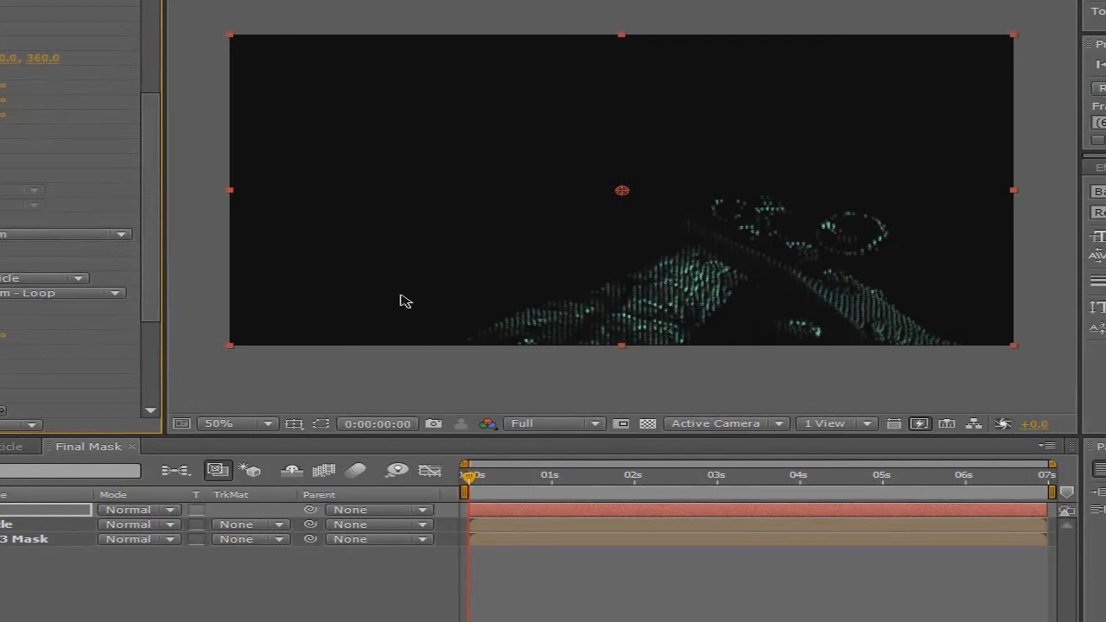
mouse_move(327, 317)
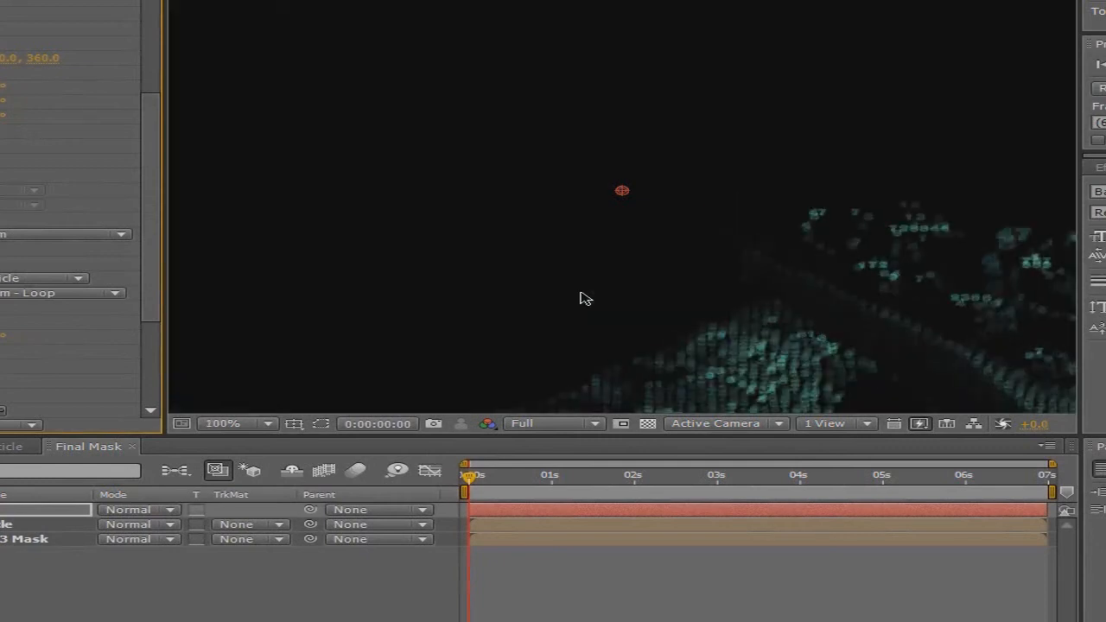
Step: Reset the Composition viewer magnification to 50% so the whole frame is visible
left_click(223, 423)
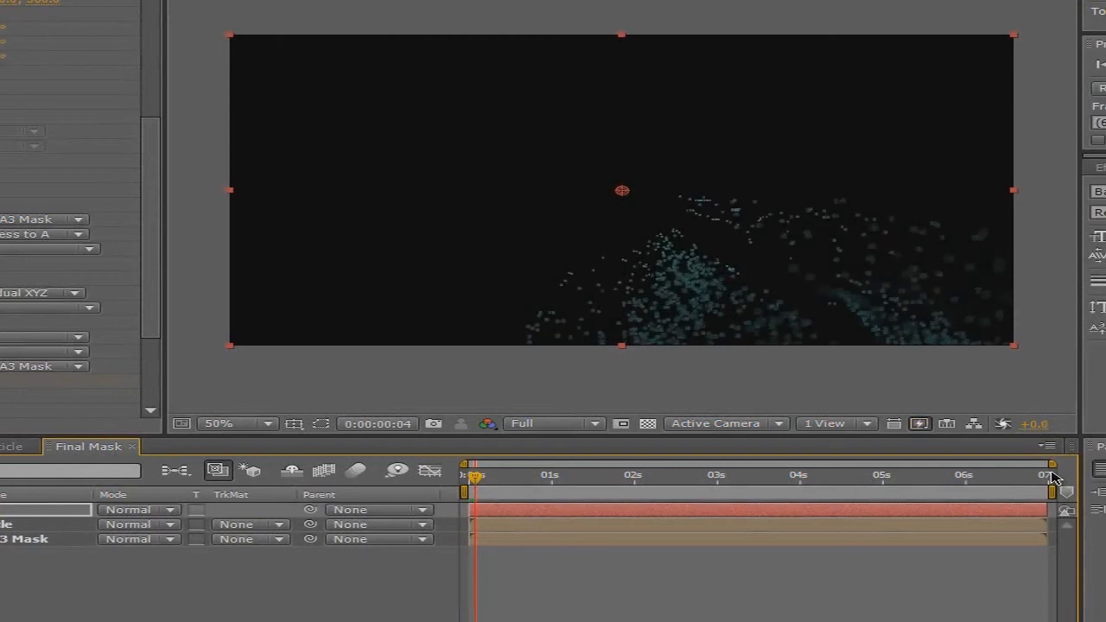
mouse_move(522, 481)
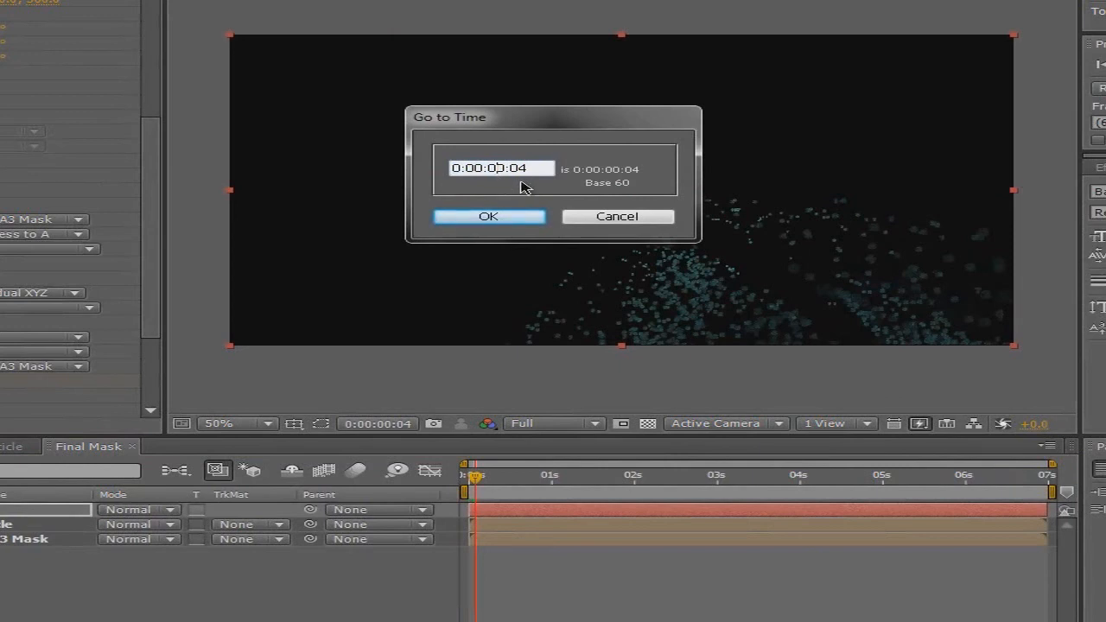
Step: Jump to 0:00:07:00 via Go to Time, then nudge the indicator back to about 0:00:06:29
key("backspace")
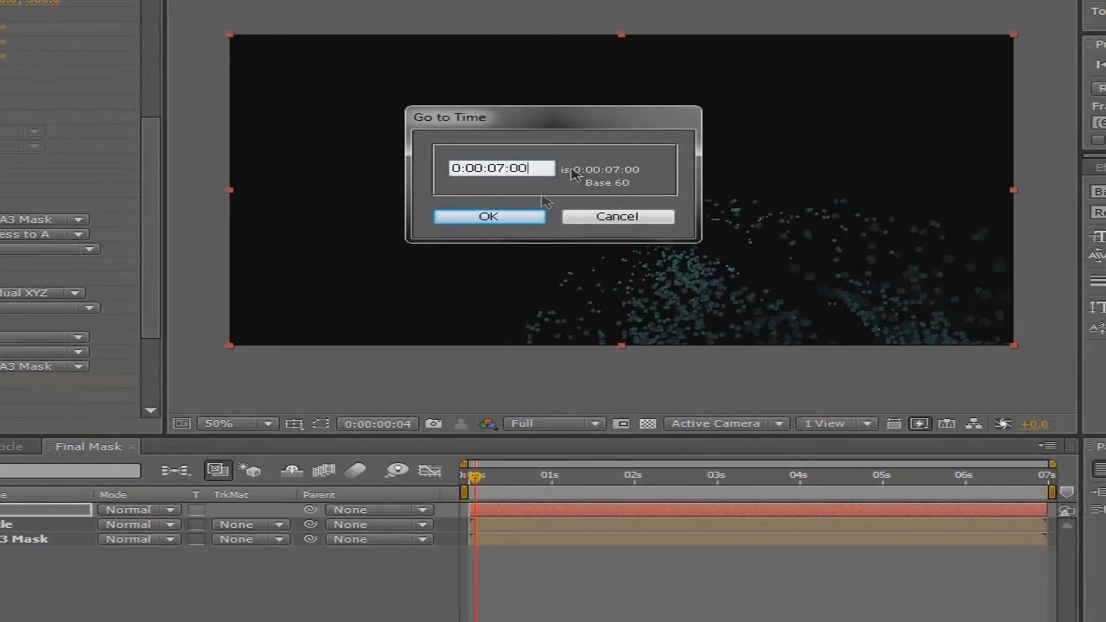
left_click(488, 216)
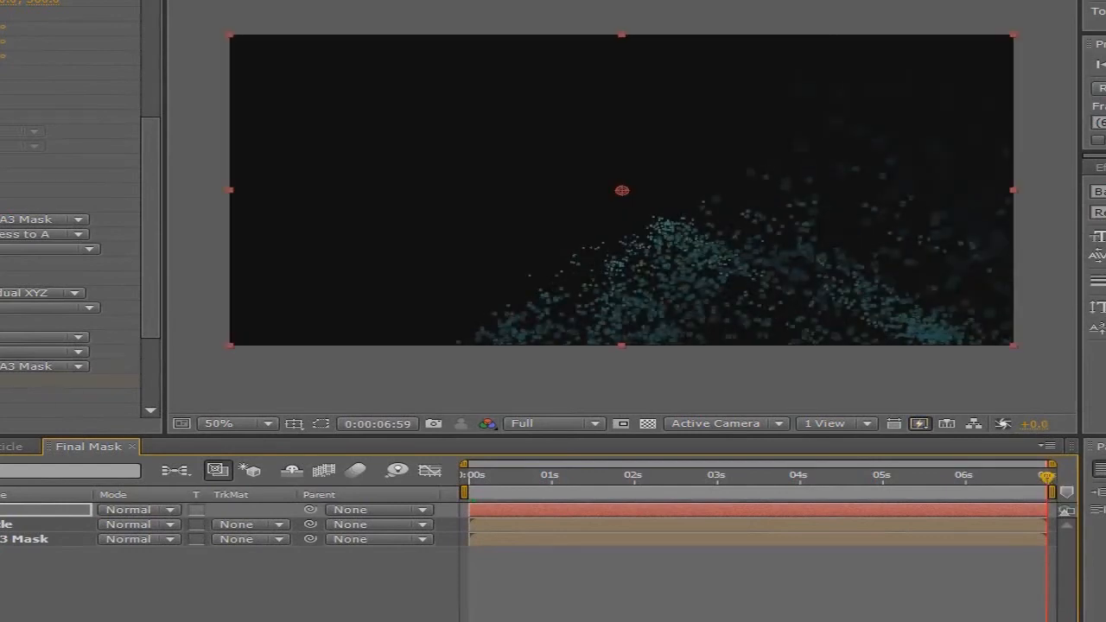
mouse_move(423, 449)
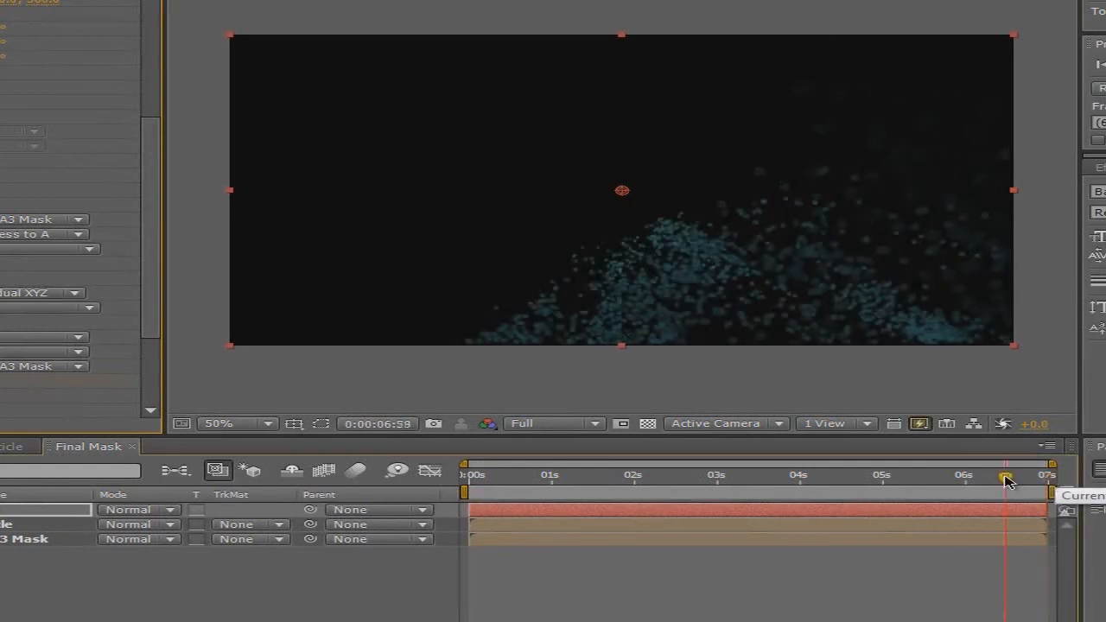
left_click_drag(1009, 480, 1006, 481)
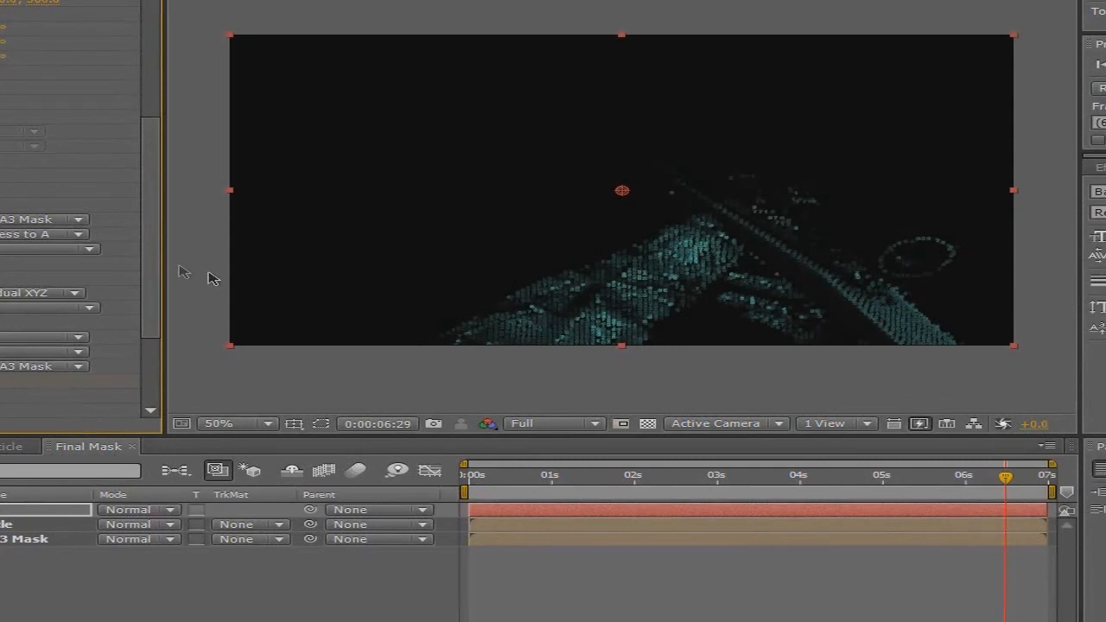
scroll("down", 3)
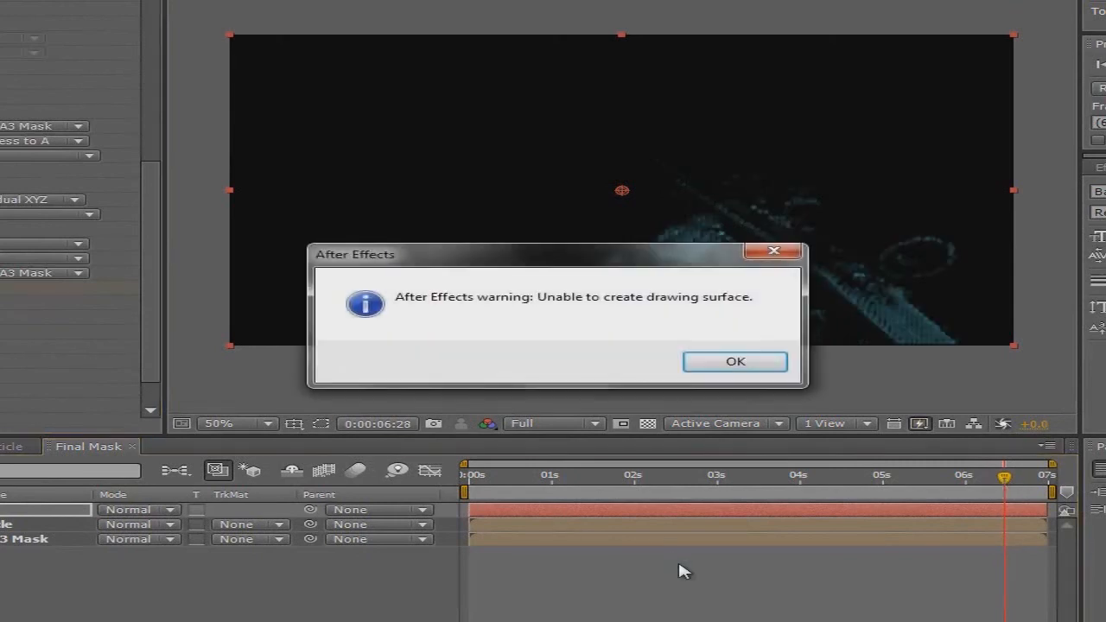
Step: Dismiss the drawing-surface warning and set preview resolution to Third
left_click(736, 361)
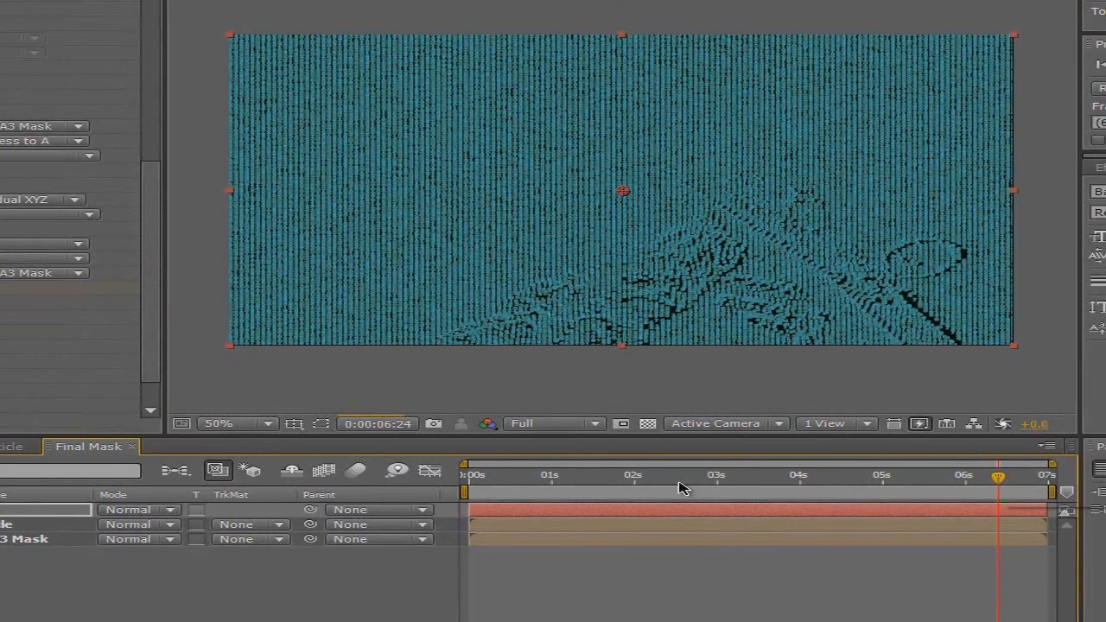
left_click(553, 423)
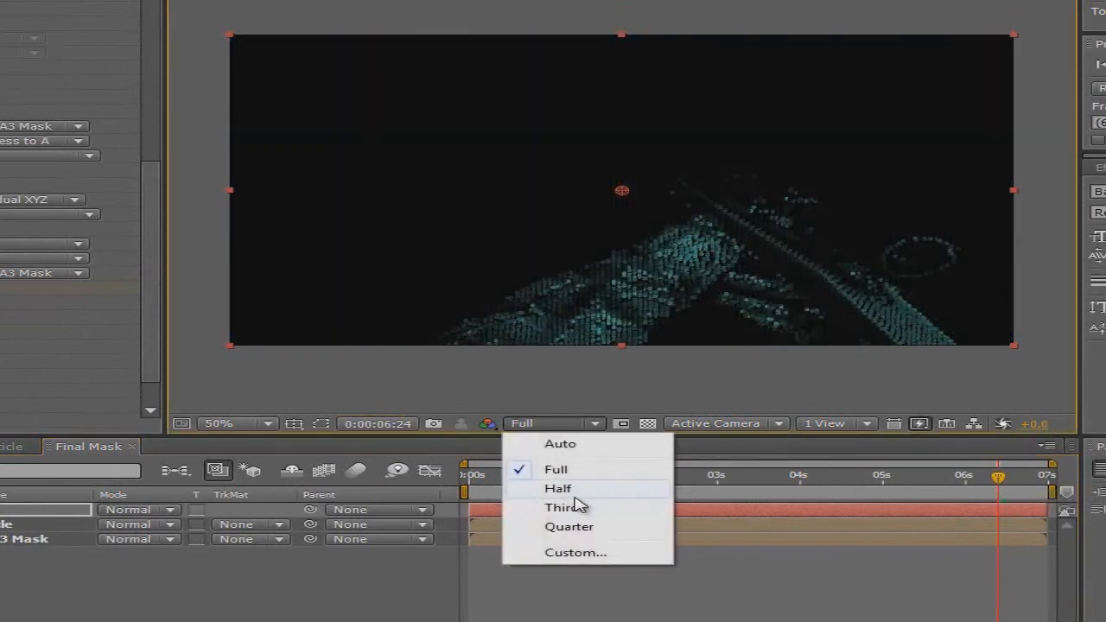
left_click(565, 508)
type("0:00:06:00")
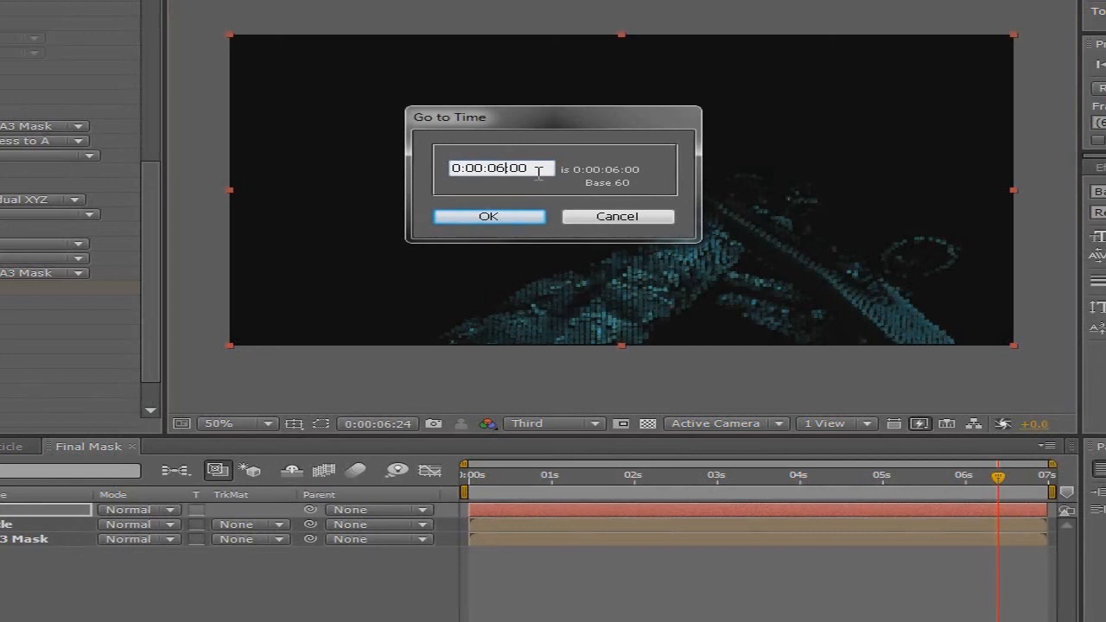
Step: Confirm Go to Time at 0:00:00:00 to return to the composition start
left_click(487, 216)
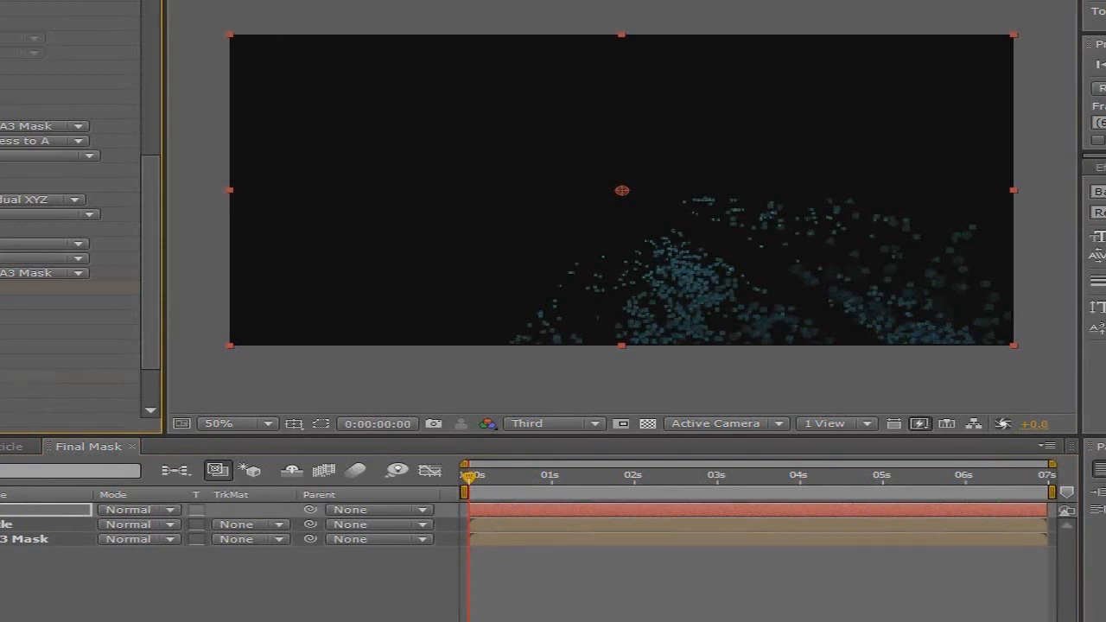
mouse_move(67, 378)
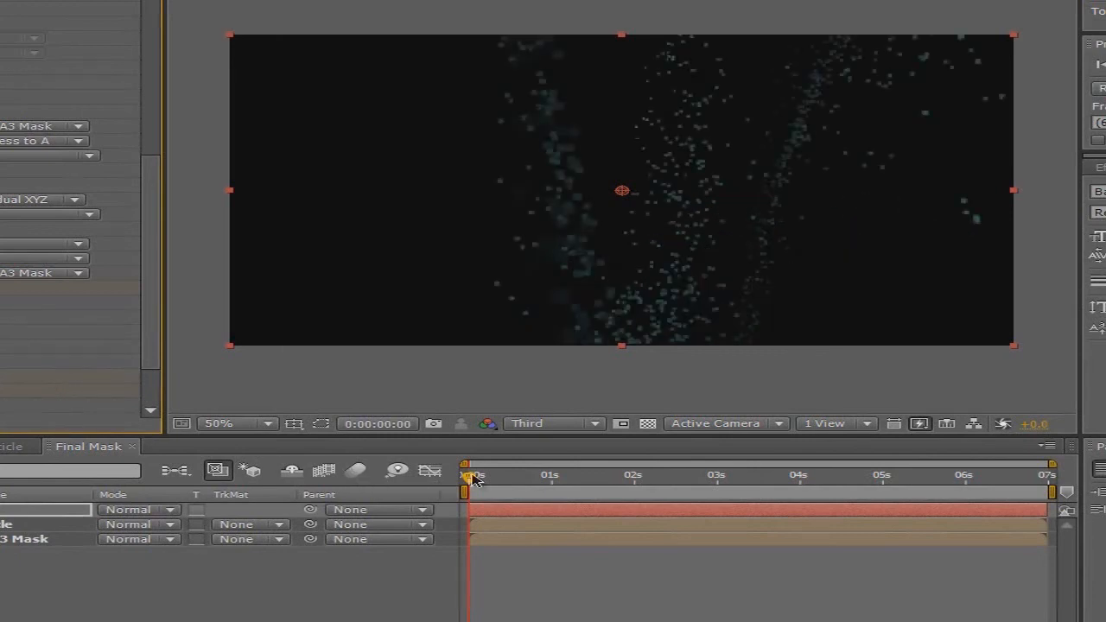
left_click(377, 423)
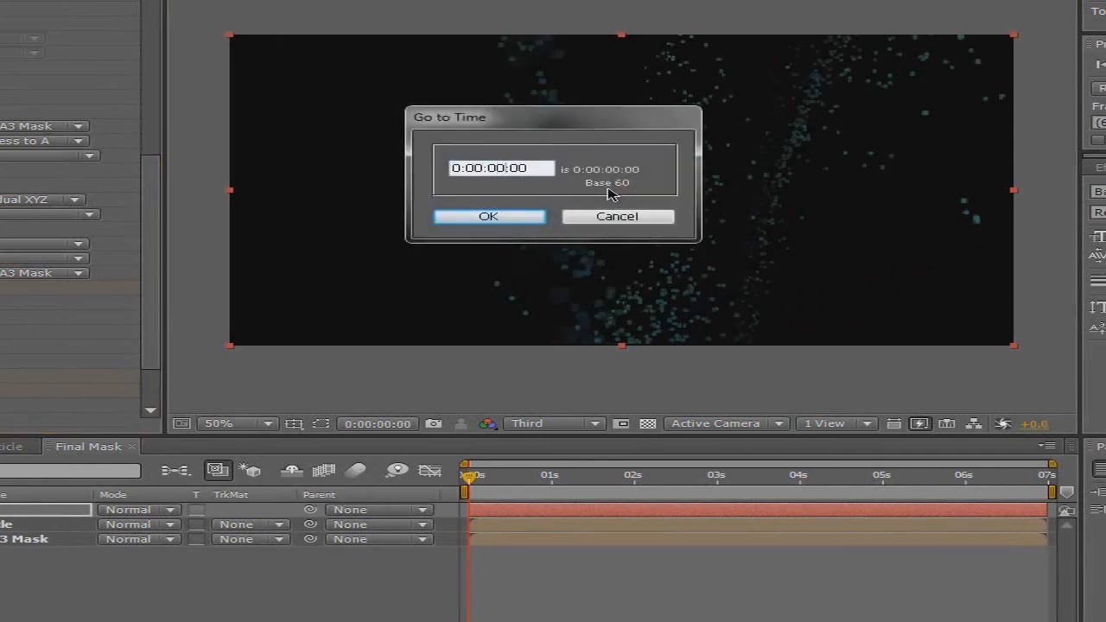
Step: Close the Go to Time prompt and drag the time indicator to 0:00:01:15
left_click(487, 216)
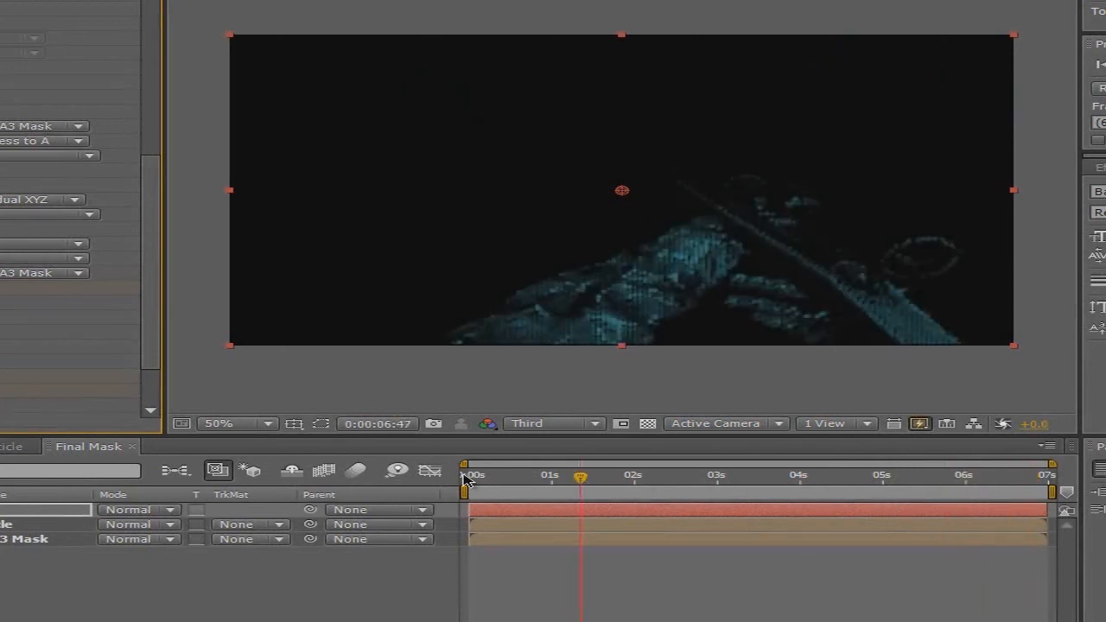
left_click_drag(466, 480, 573, 481)
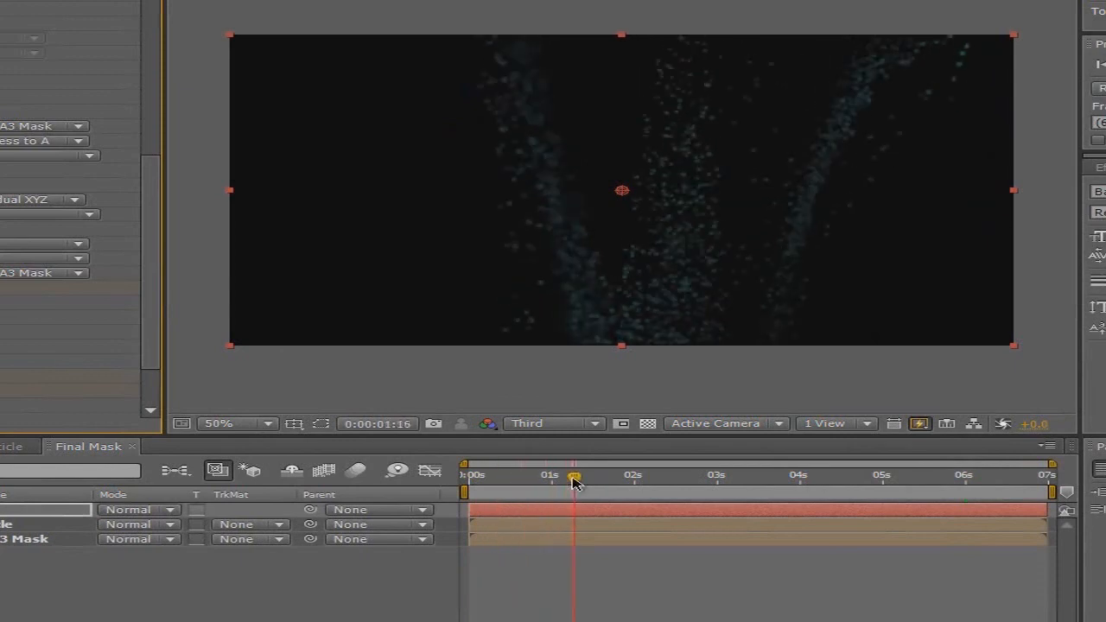